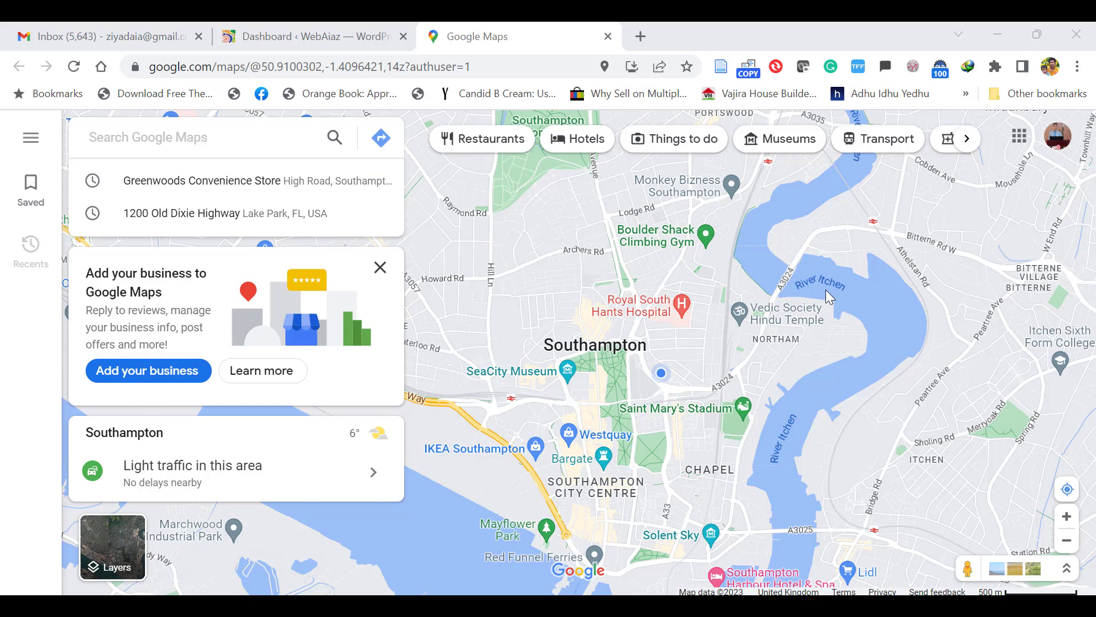
{"action": "mouse_move", "coordinate": [693, 432]}
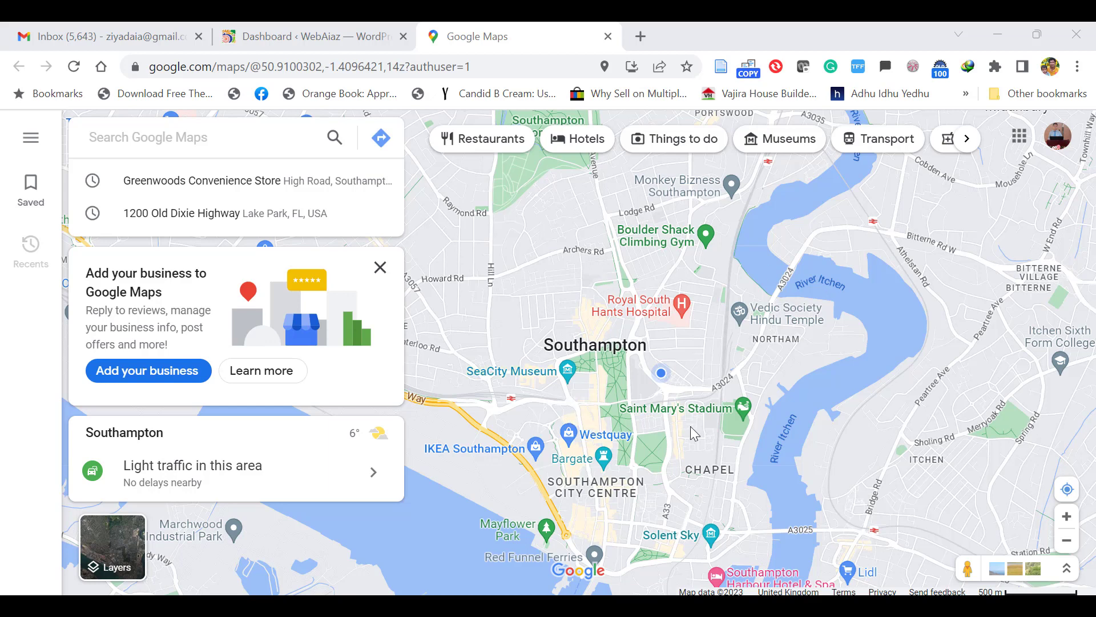
{"action": "mouse_move", "coordinate": [1066, 489]}
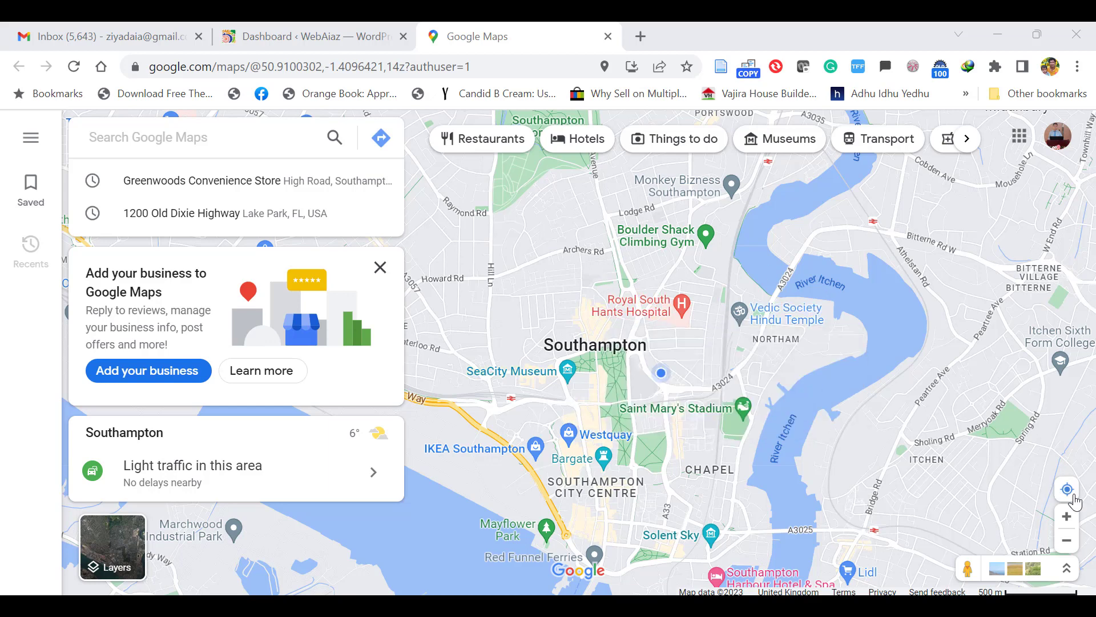
{"action": "mouse_move", "coordinate": [1067, 489]}
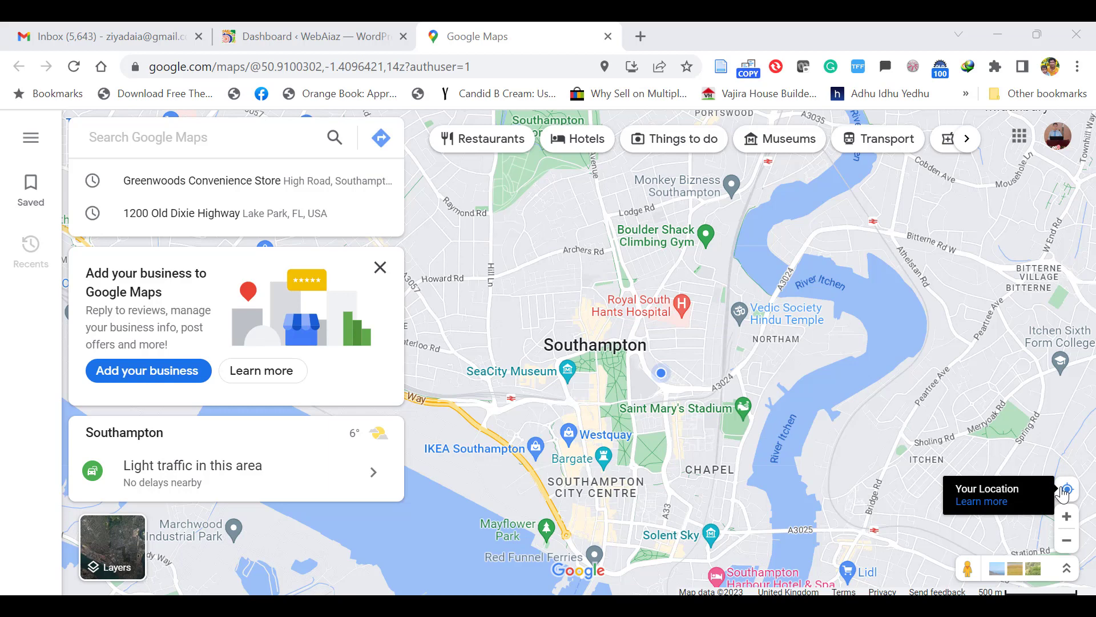
{"action": "left_click", "coordinate": [1066, 488]}
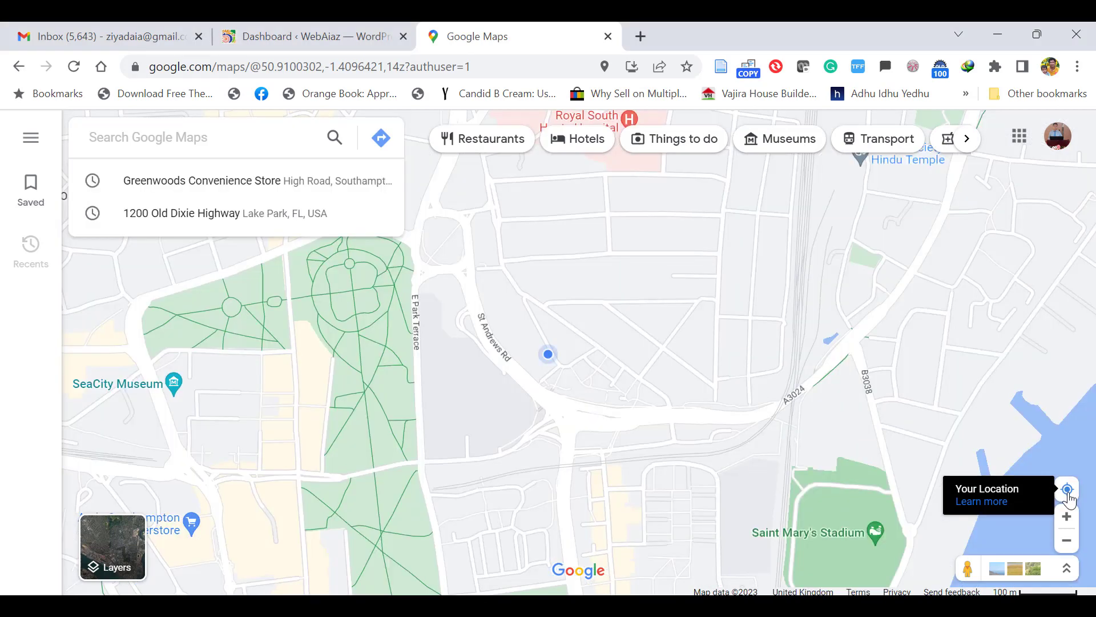
{"action": "left_click", "coordinate": [1066, 488]}
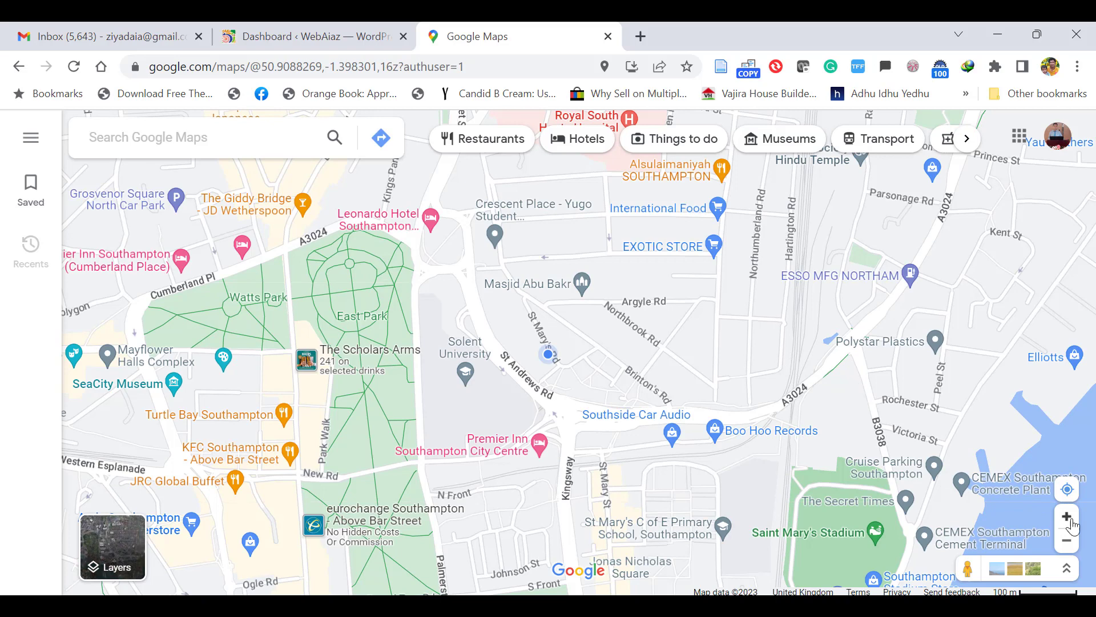
{"action": "left_click", "coordinate": [1066, 517]}
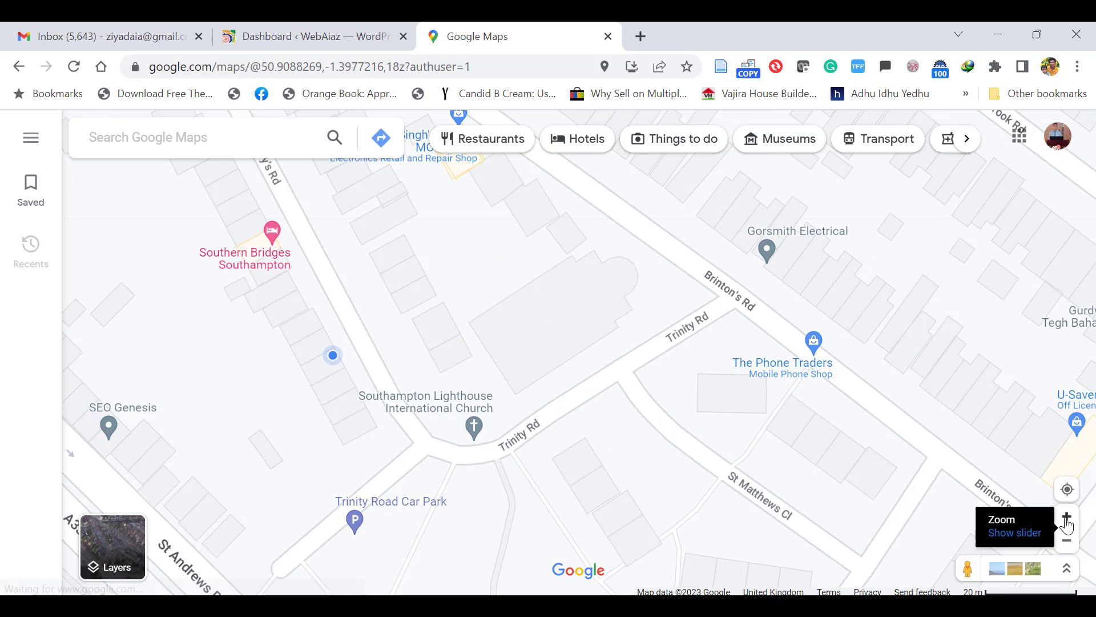
{"action": "left_click", "coordinate": [1067, 516]}
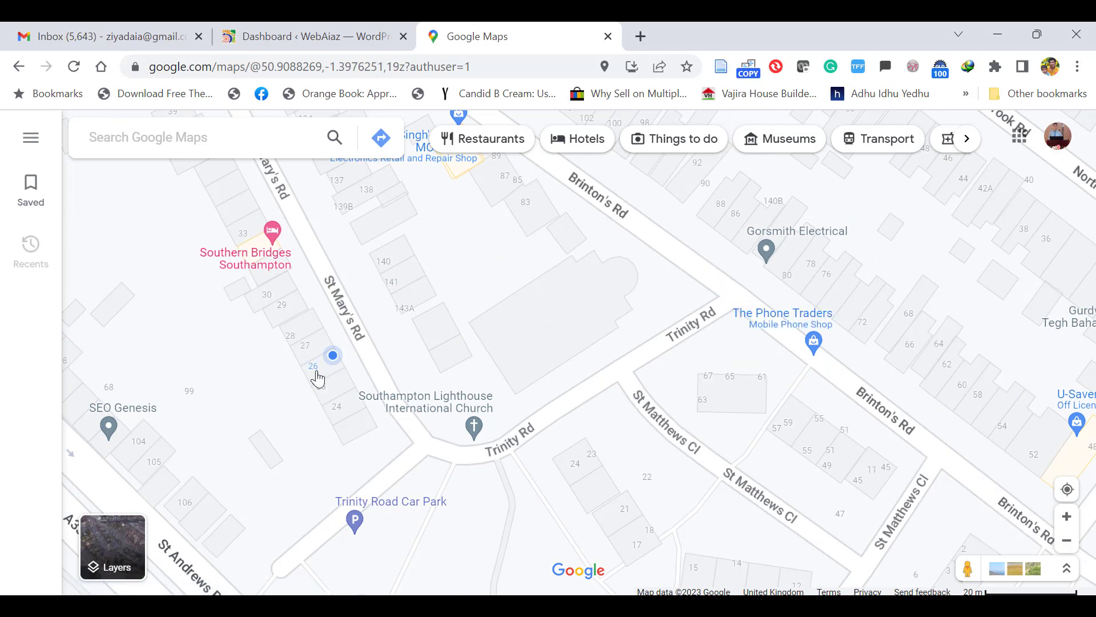
{"action": "left_click", "coordinate": [333, 355]}
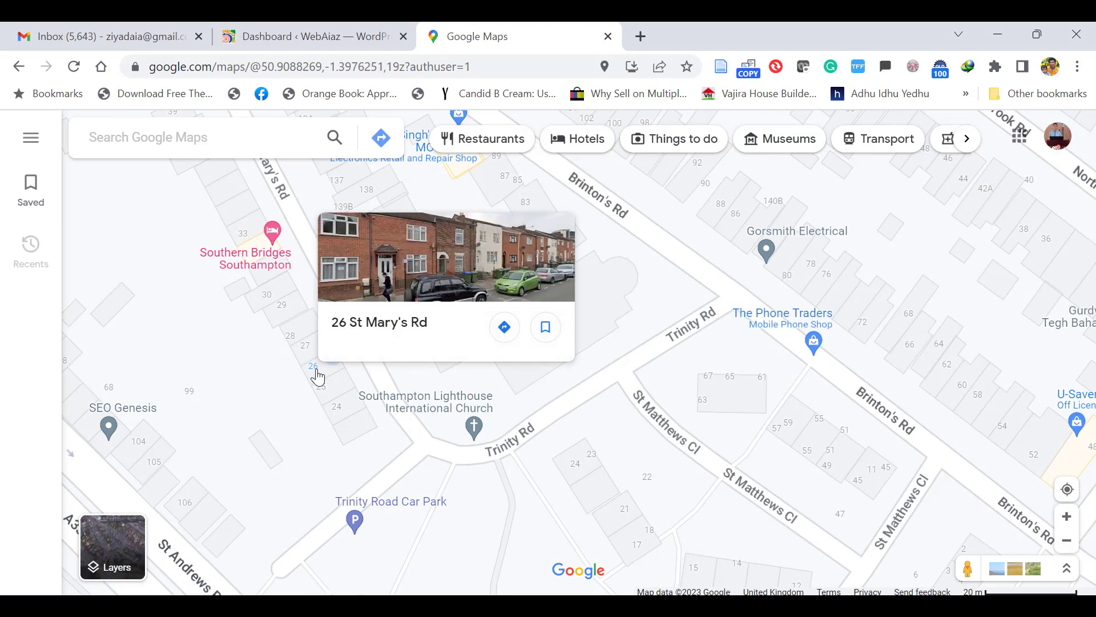
Step: Submit Webaiaz as a missing place at 26 St Mary's Rd with a web category
{"action": "right_click", "coordinate": [318, 377]}
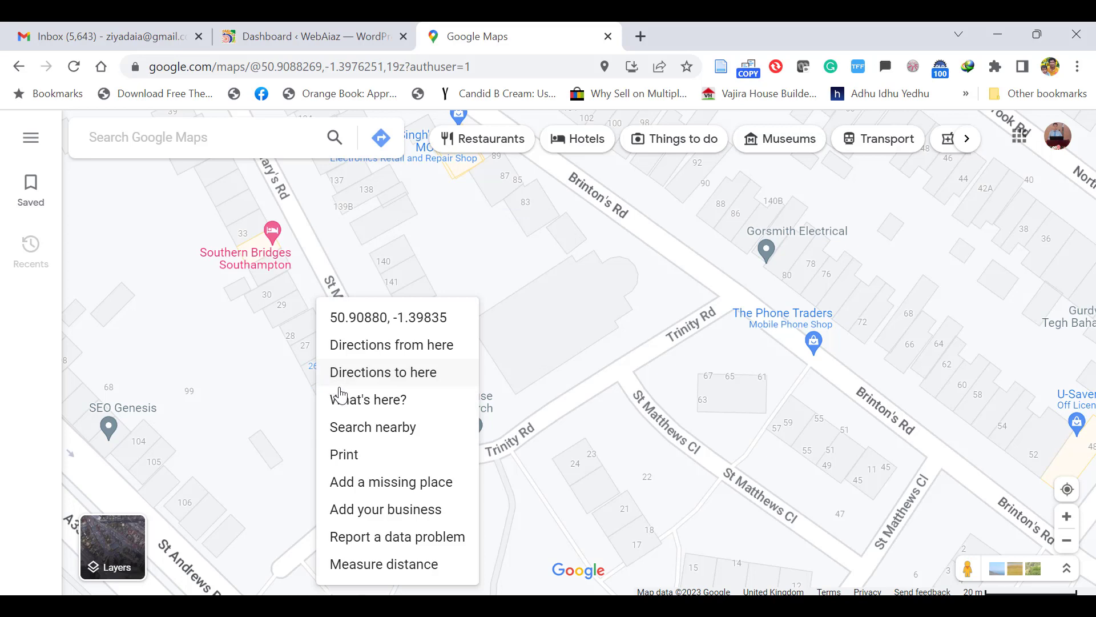
{"action": "left_click", "coordinate": [391, 482]}
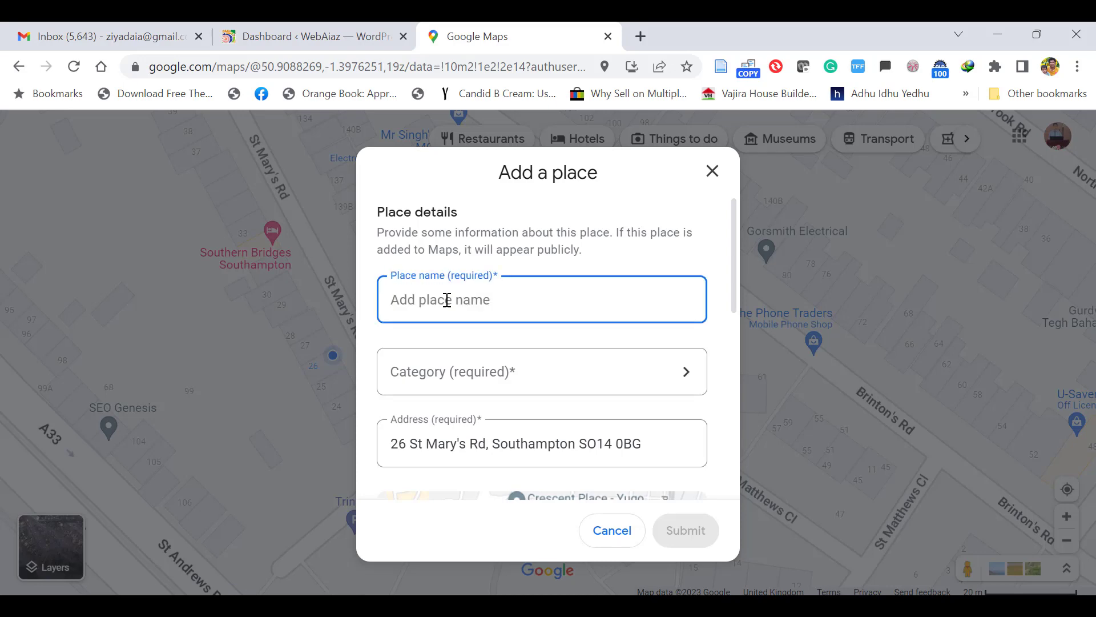
{"action": "type", "text": "Webaiaz"}
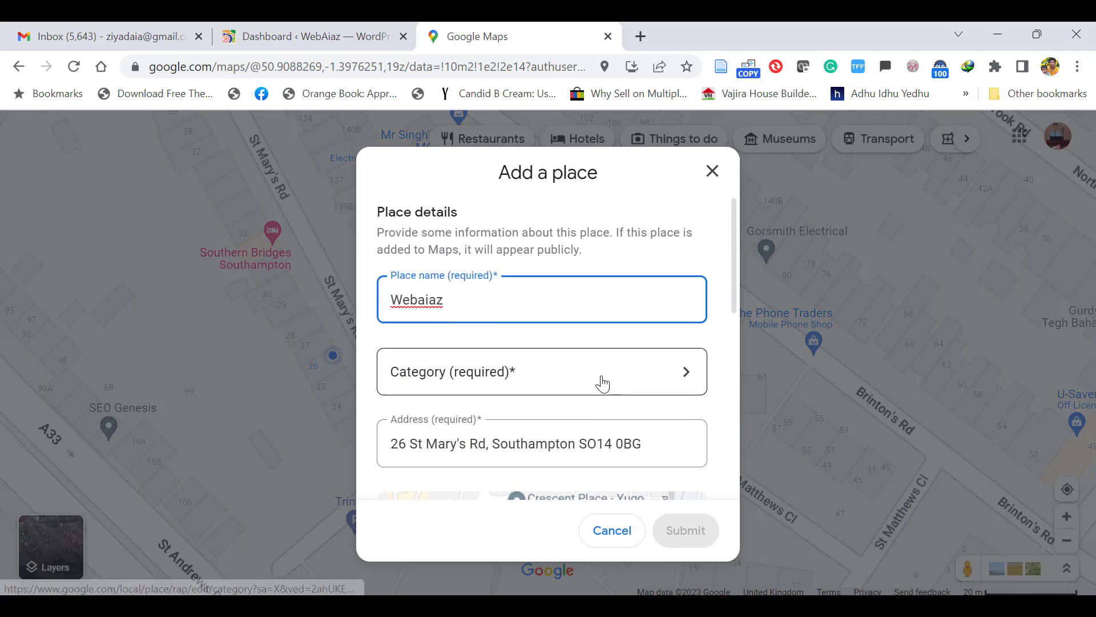
{"action": "left_click", "coordinate": [542, 371]}
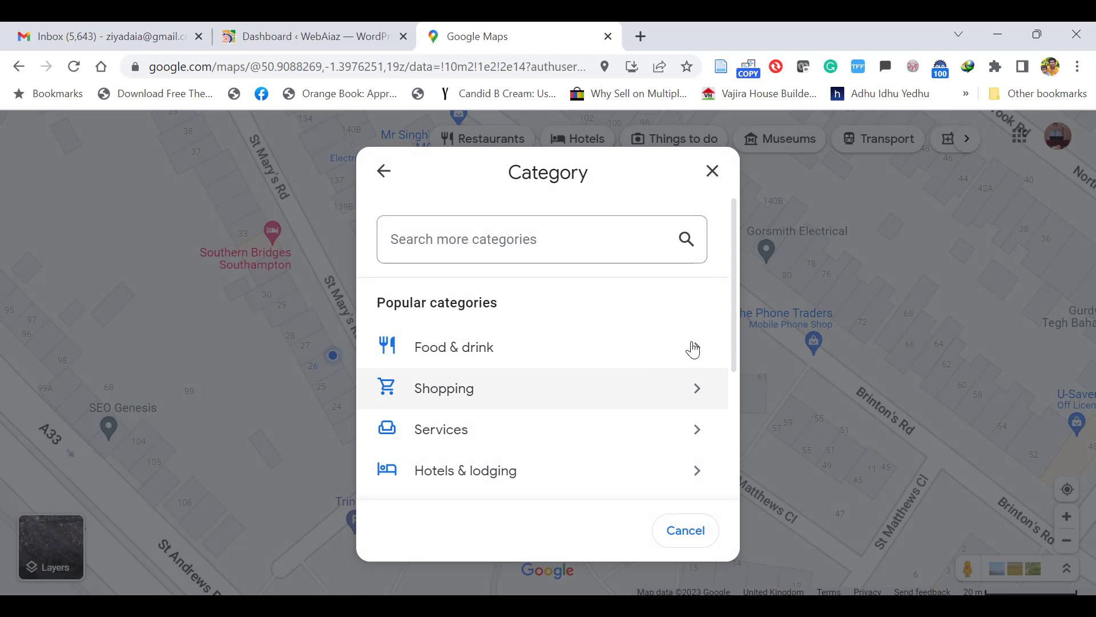
{"action": "type", "text": "web"}
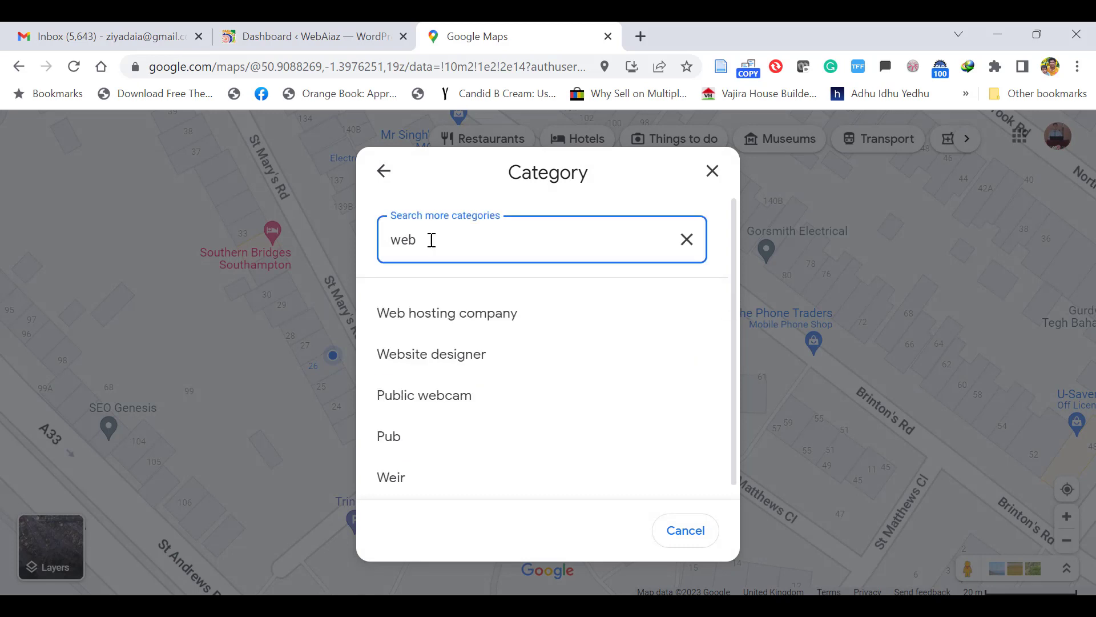
{"action": "mouse_move", "coordinate": [432, 354]}
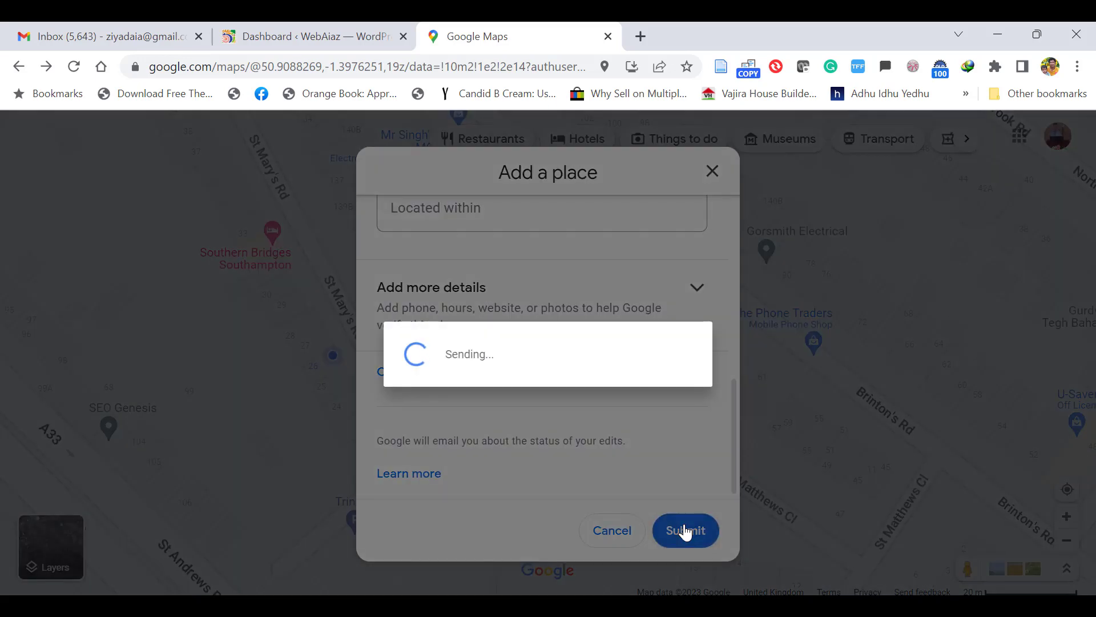
{"action": "left_click", "coordinate": [685, 531]}
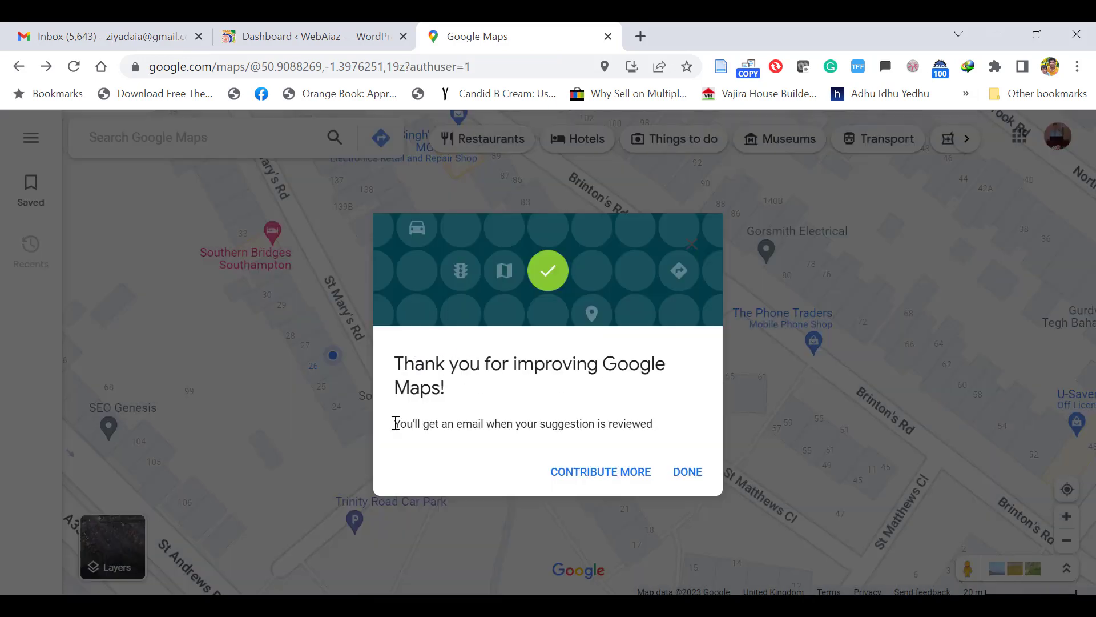
{"action": "mouse_move", "coordinate": [617, 439]}
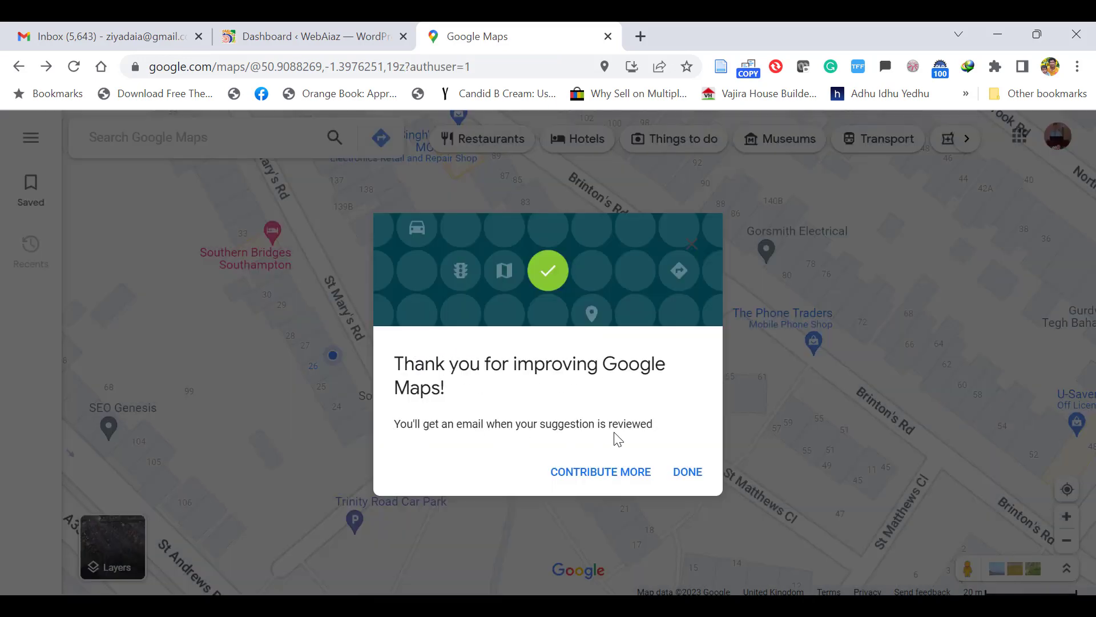
{"action": "left_click", "coordinate": [687, 471]}
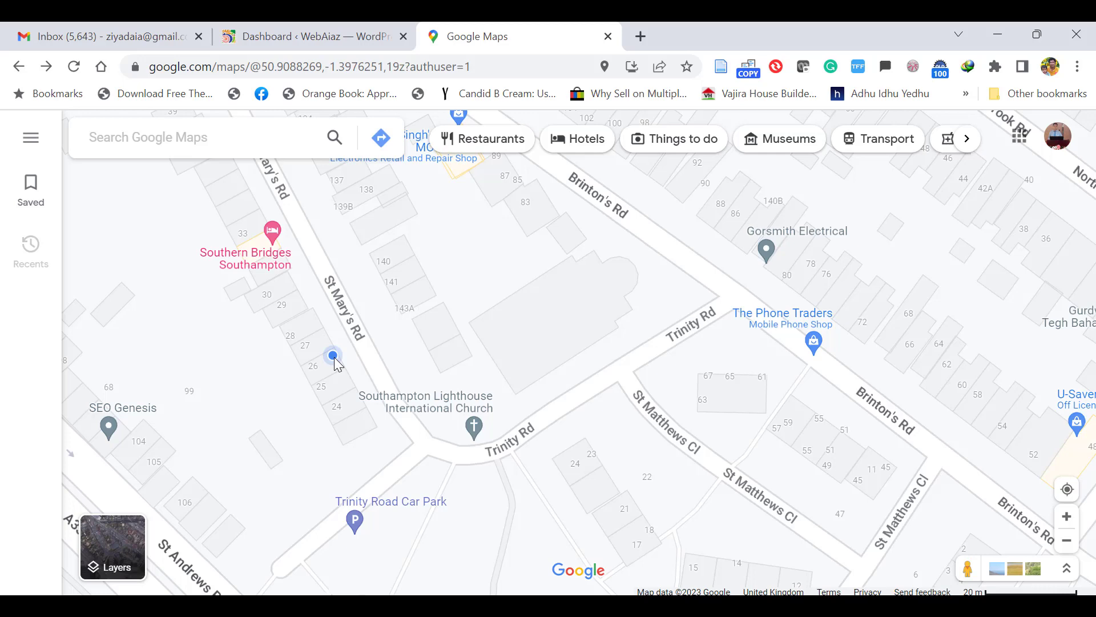
Step: Open the Get your business on Google page from the map, then return to the WordPress dashboard
{"action": "right_click", "coordinate": [331, 355]}
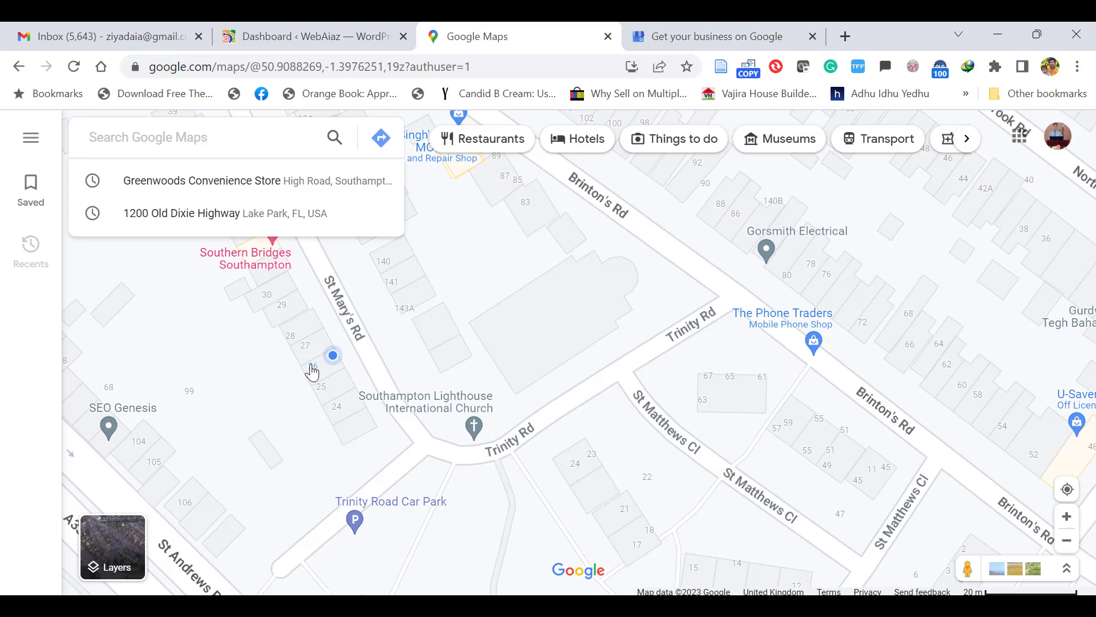
{"action": "left_click", "coordinate": [333, 356]}
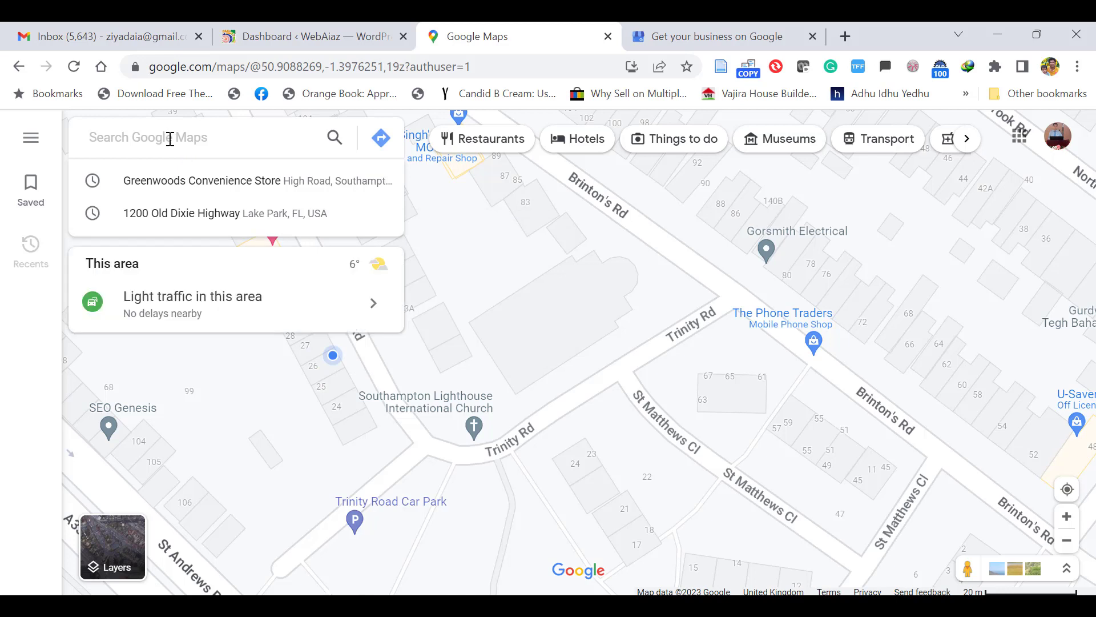
{"action": "type", "text": "we"}
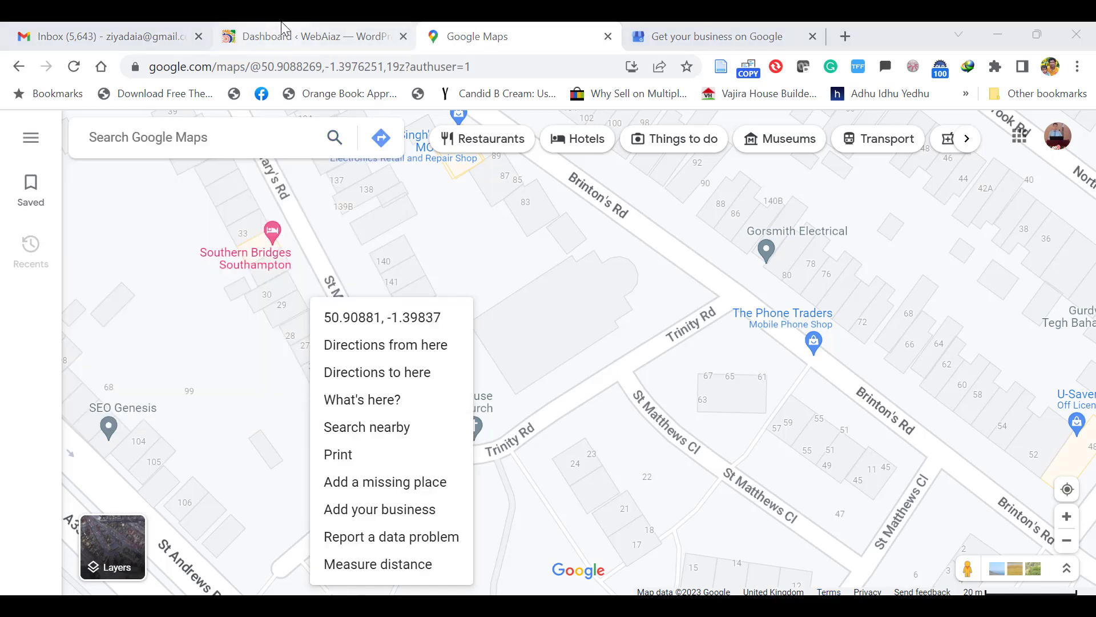
{"action": "left_click", "coordinate": [308, 36]}
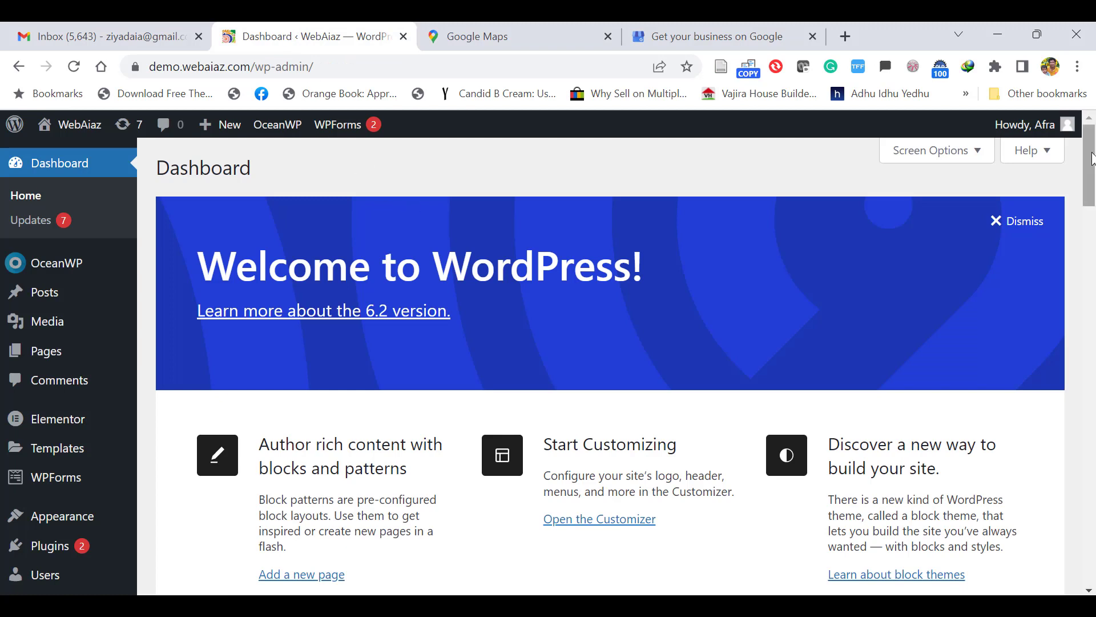
{"action": "mouse_move", "coordinate": [511, 301]}
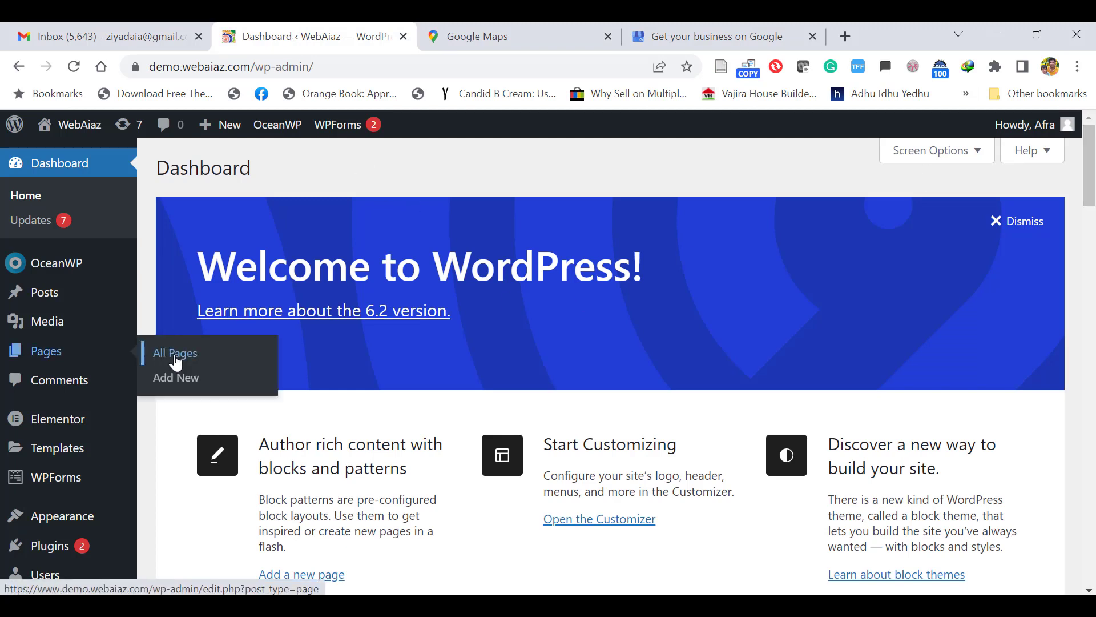
Step: Open the Home page from All Pages in the Elementor editor
{"action": "left_click", "coordinate": [174, 352]}
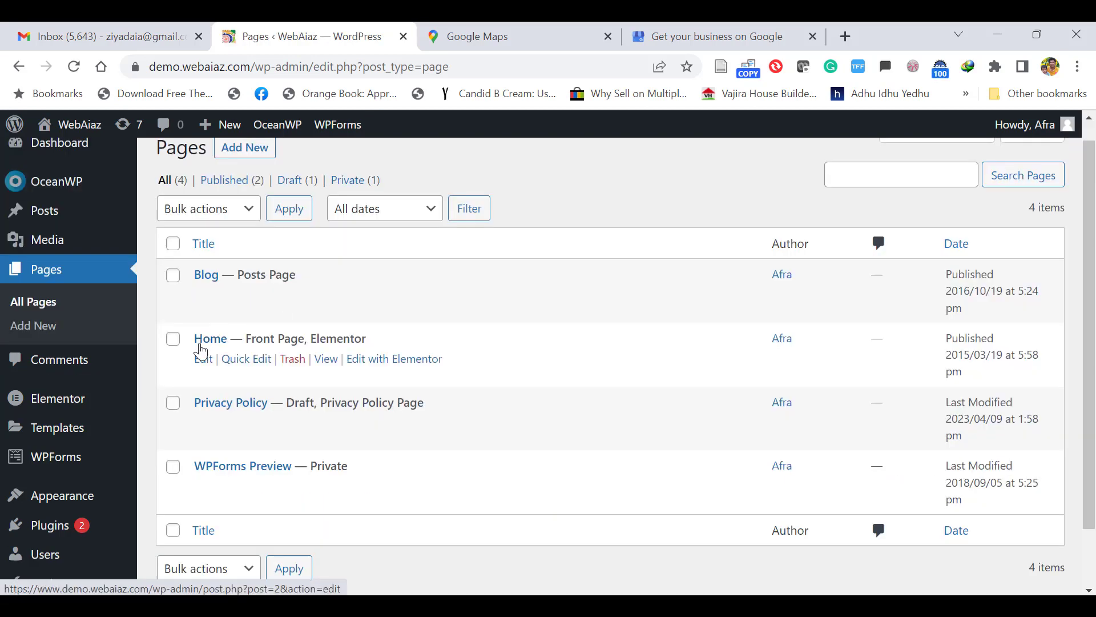
{"action": "left_click", "coordinate": [394, 359]}
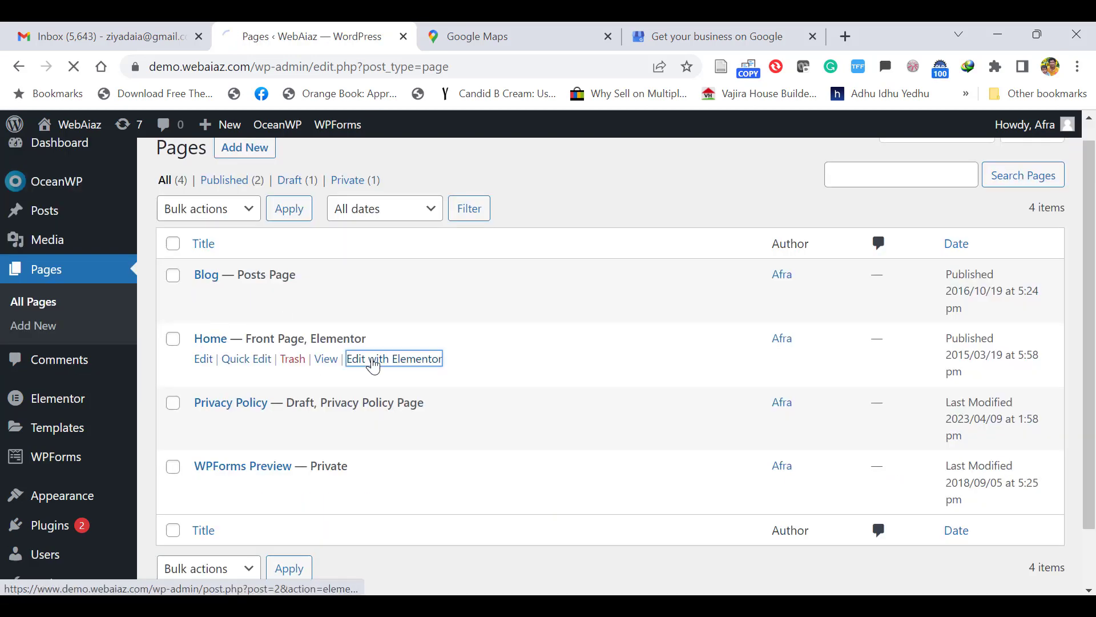
{"action": "left_click", "coordinate": [393, 359]}
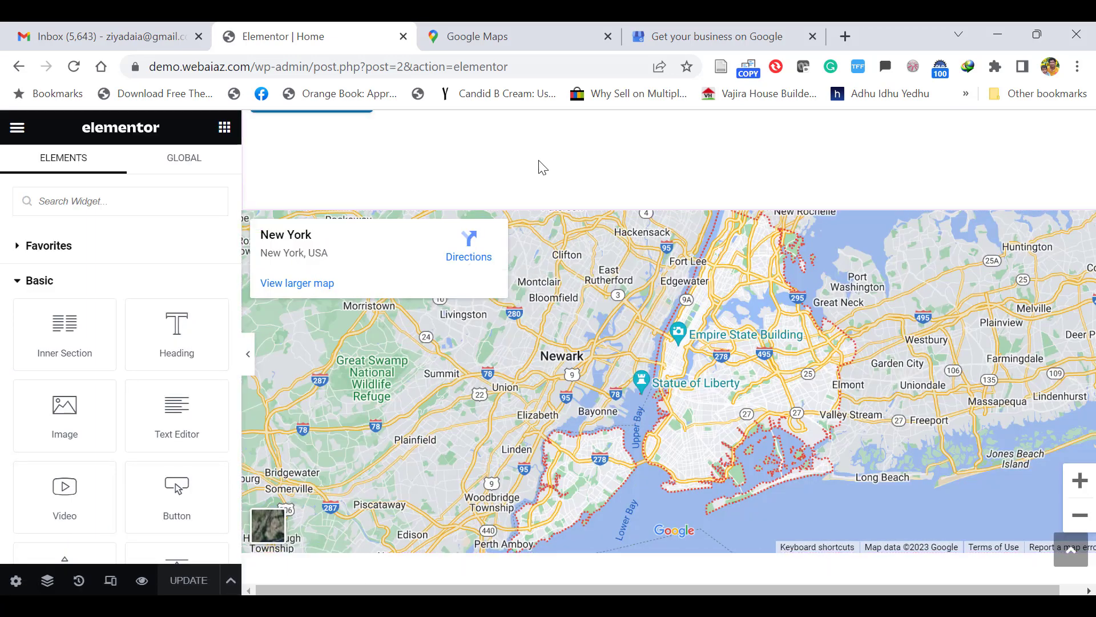
Step: Search the widget panel for 'maps' and drop a Google Maps widget into the empty section
{"action": "scroll", "scroll_direction": "down", "scroll_amount": 3}
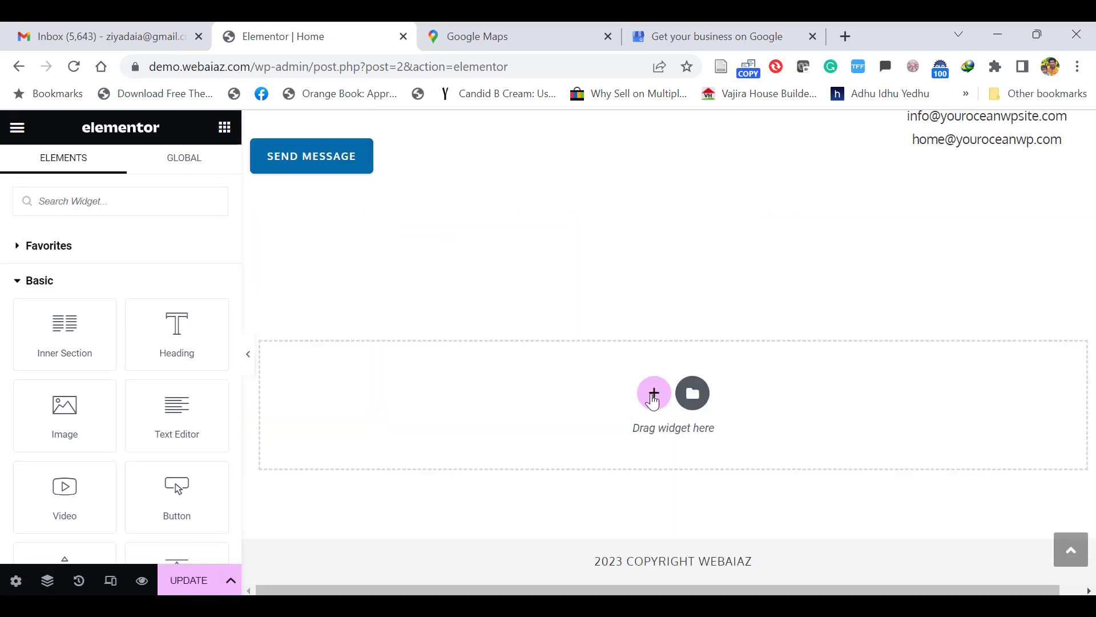
{"action": "left_click", "coordinate": [653, 393]}
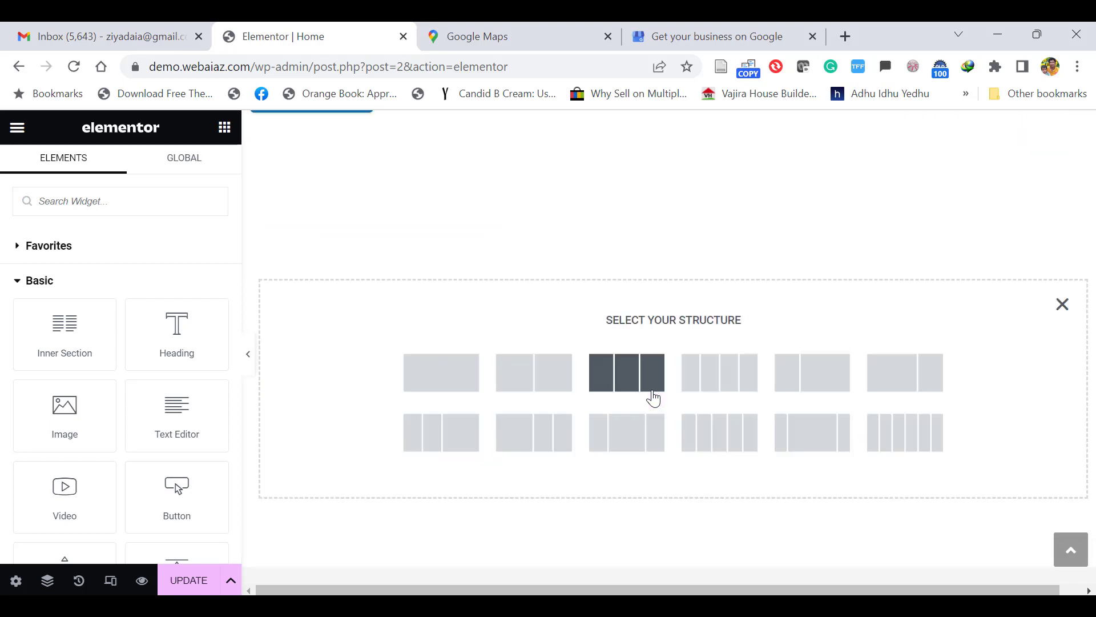
{"action": "mouse_move", "coordinate": [476, 306]}
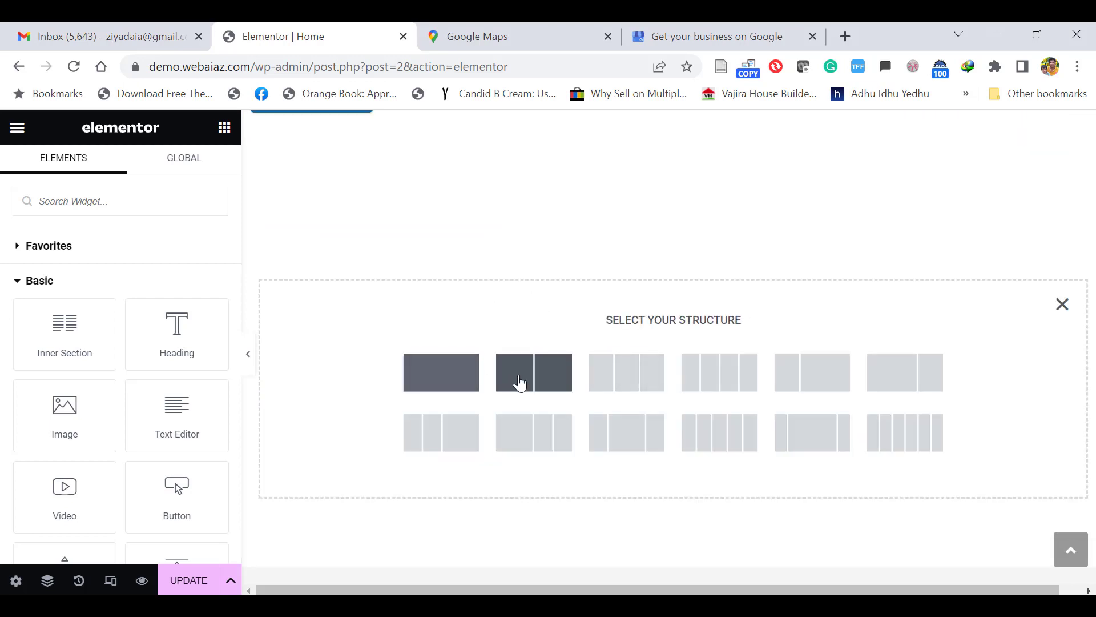
{"action": "mouse_move", "coordinate": [360, 287]}
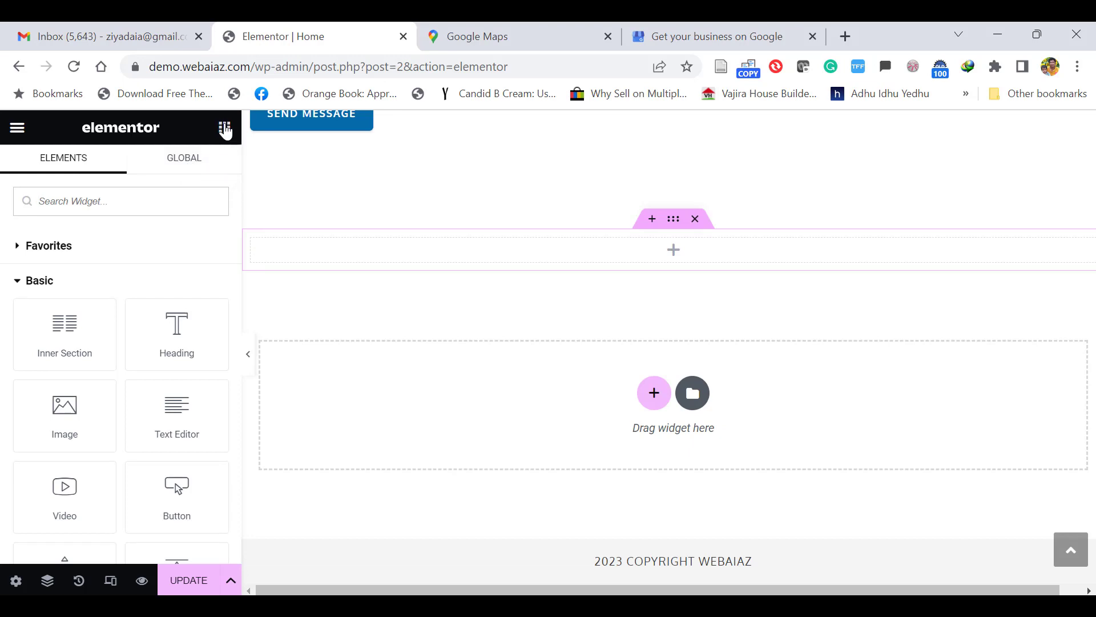
{"action": "type", "text": "ma"}
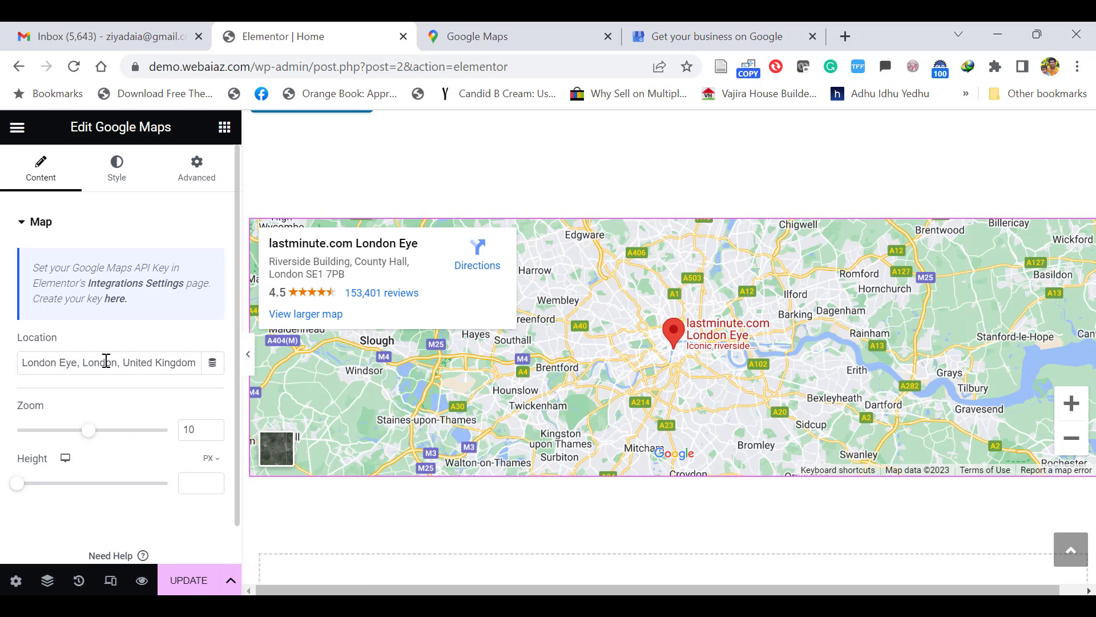
{"action": "left_click", "coordinate": [483, 36]}
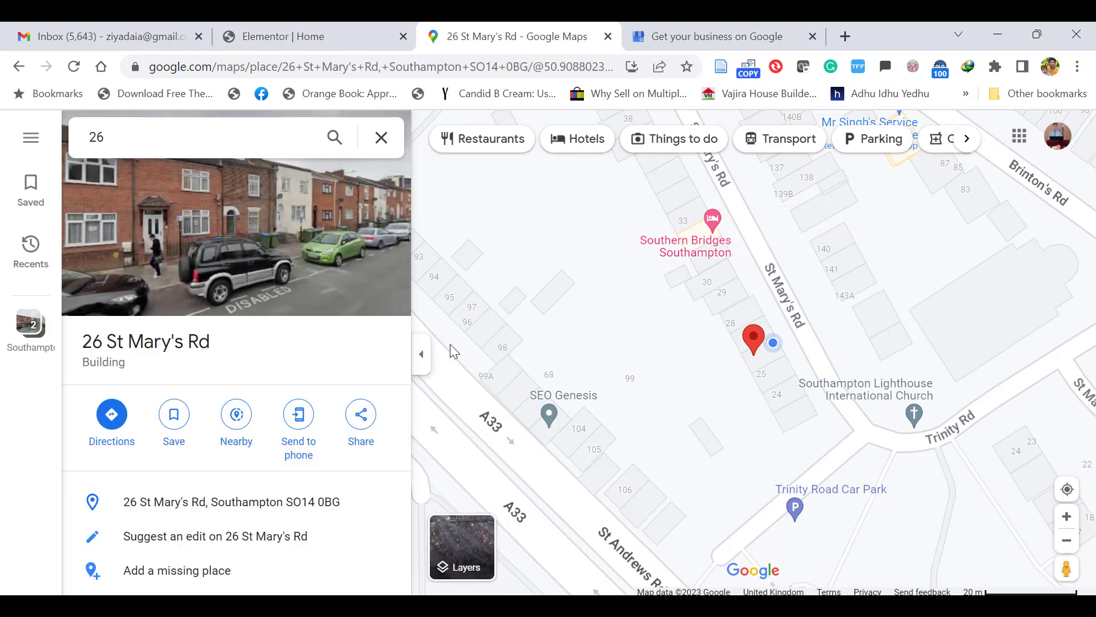
{"action": "mouse_move", "coordinate": [245, 502]}
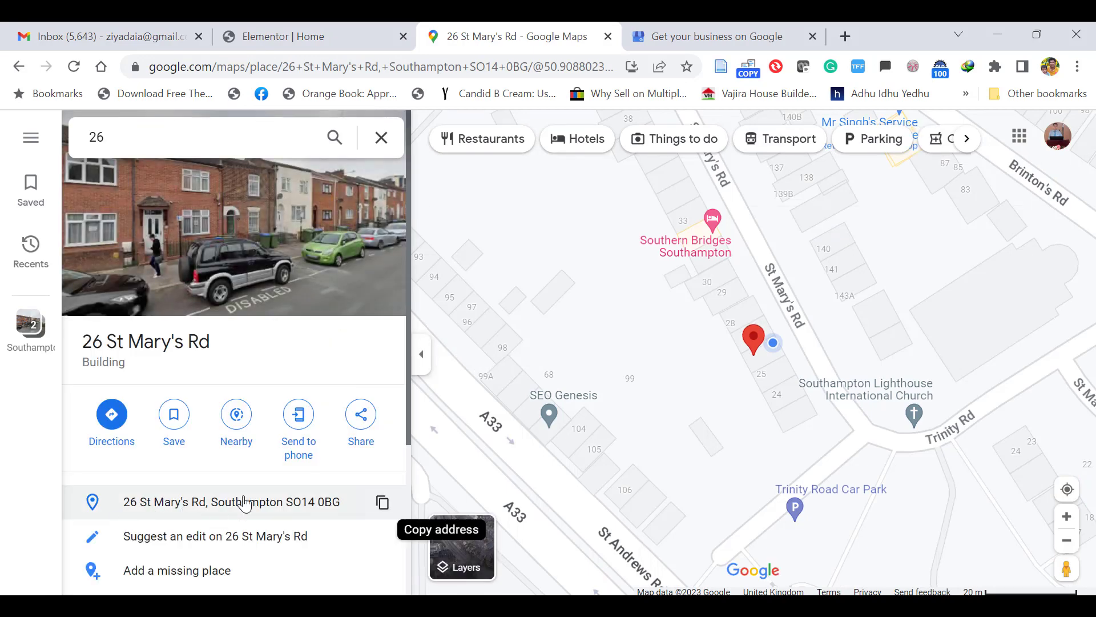
{"action": "left_click", "coordinate": [315, 37]}
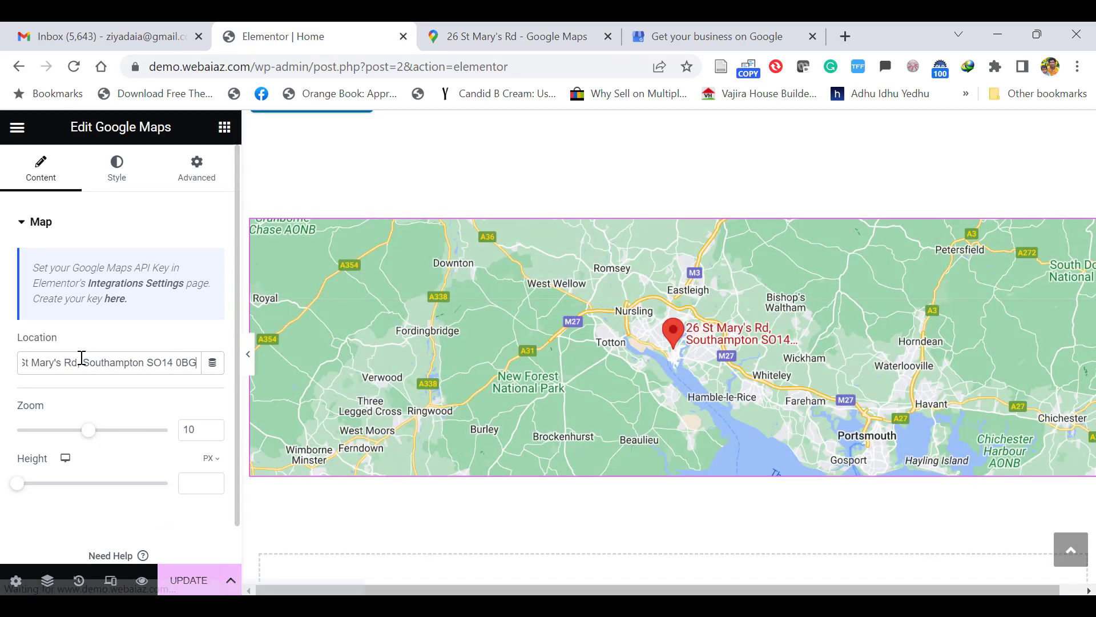
{"action": "left_click", "coordinate": [672, 331]}
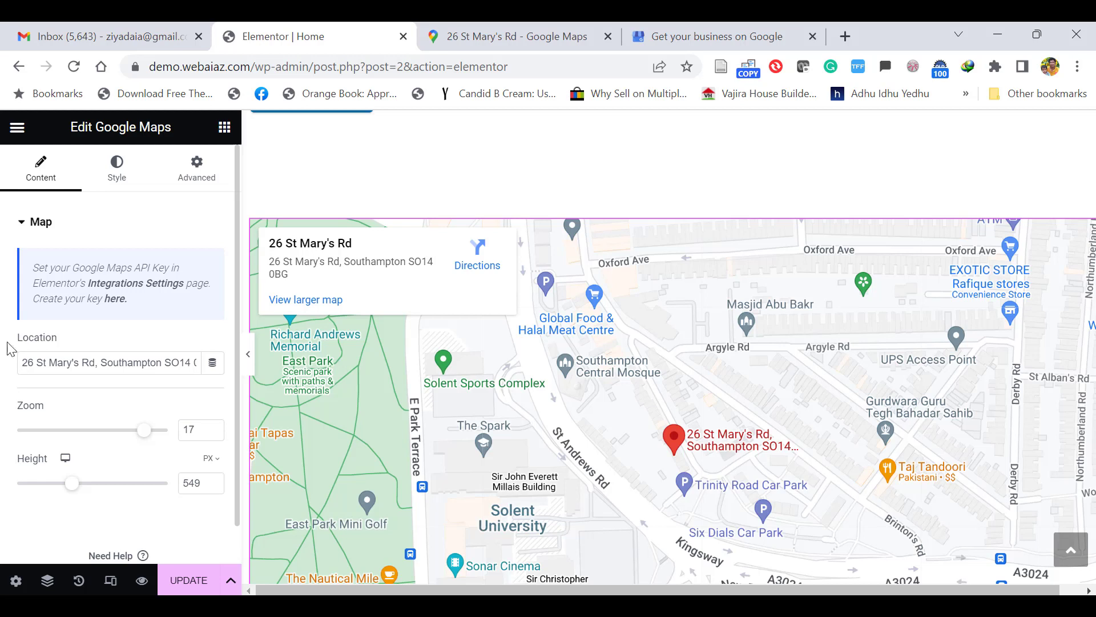
Step: Set the map widget's width to Full Width (100%) and update the page
{"action": "left_click", "coordinate": [196, 166]}
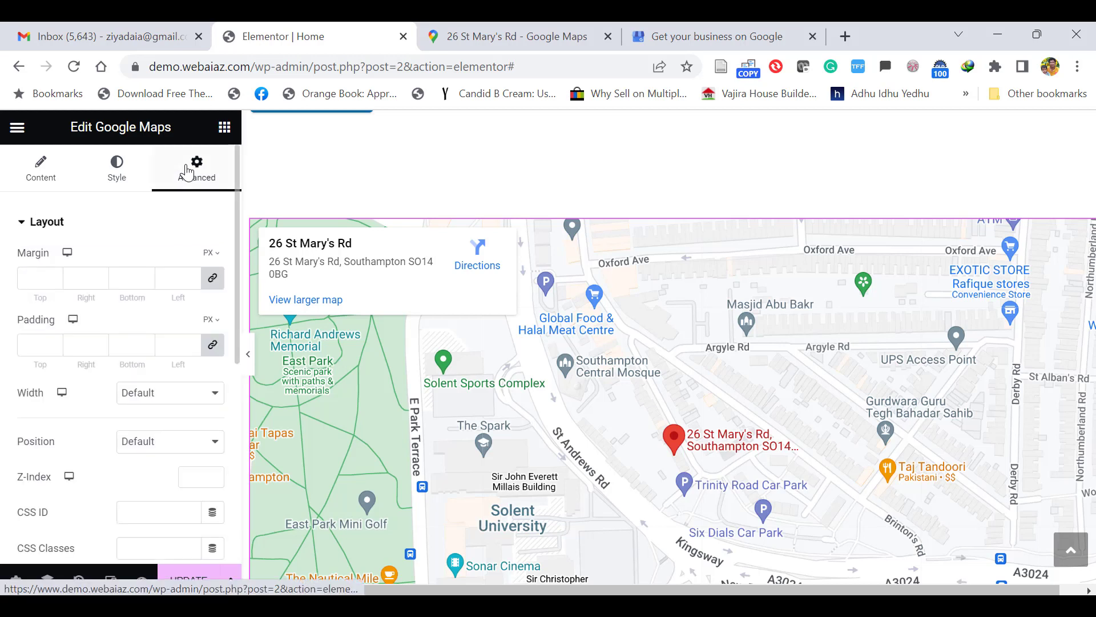
{"action": "left_click", "coordinate": [169, 392]}
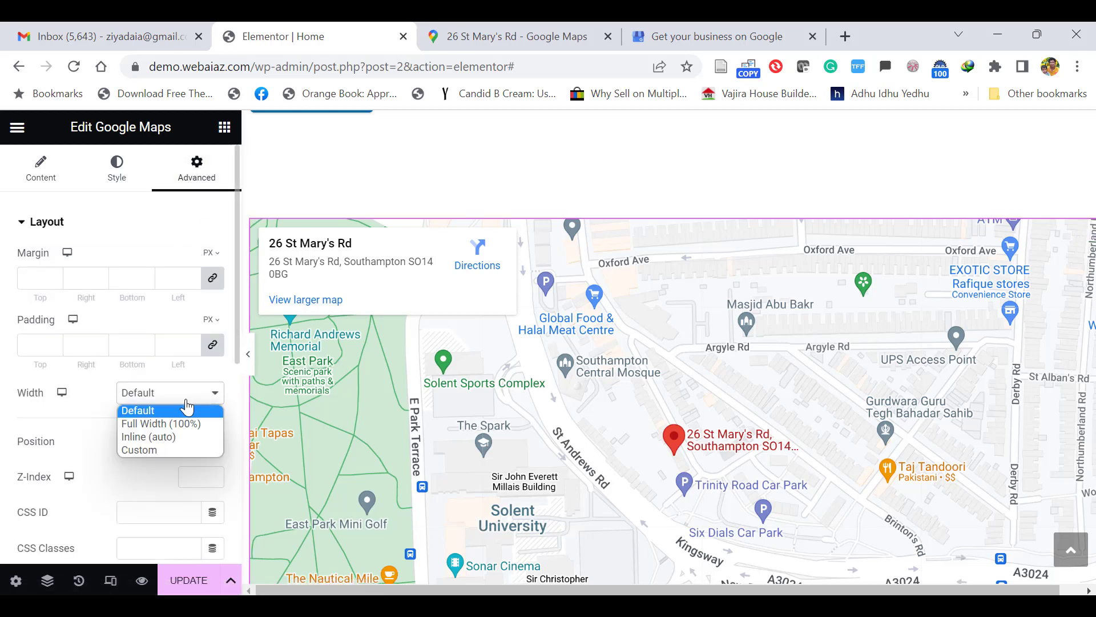
{"action": "left_click", "coordinate": [161, 423]}
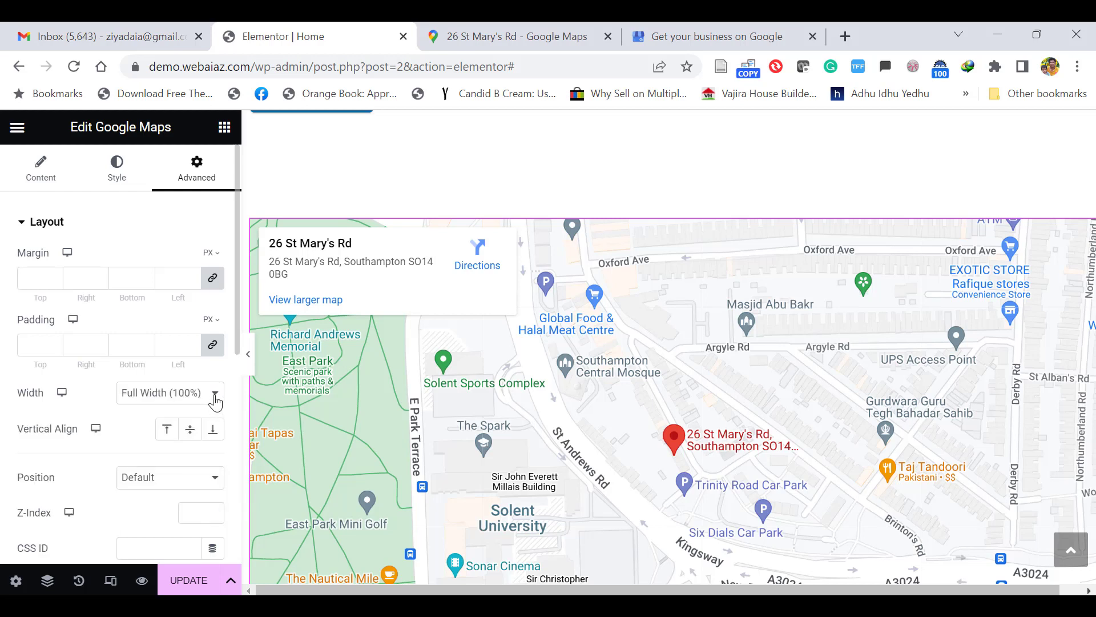
{"action": "left_click", "coordinate": [519, 312]}
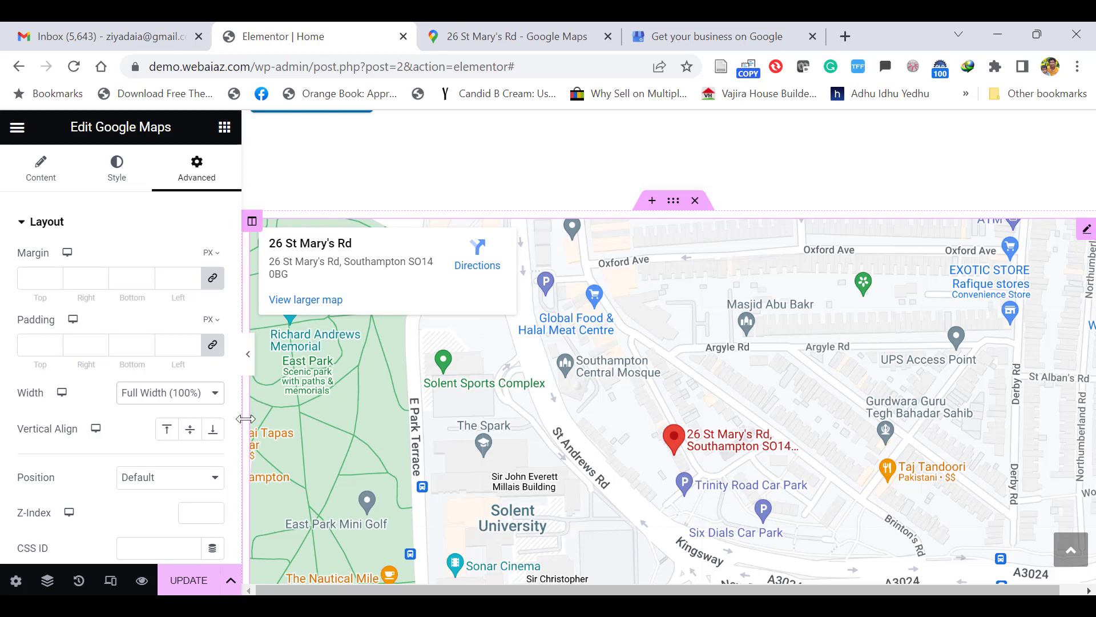
{"action": "left_click", "coordinate": [188, 579]}
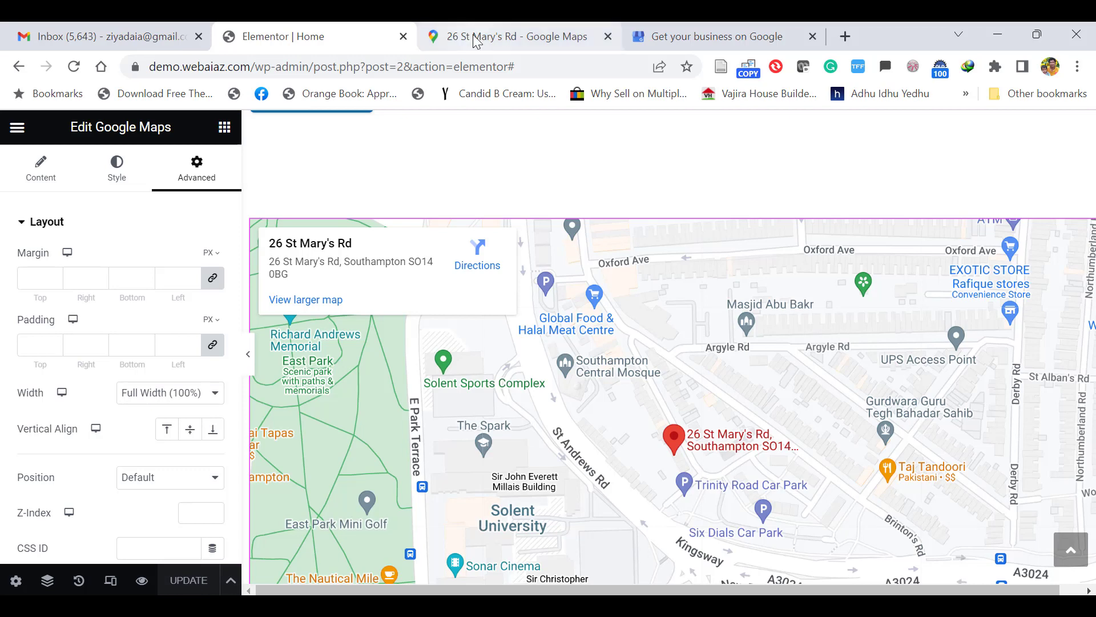
{"action": "left_click", "coordinate": [518, 37]}
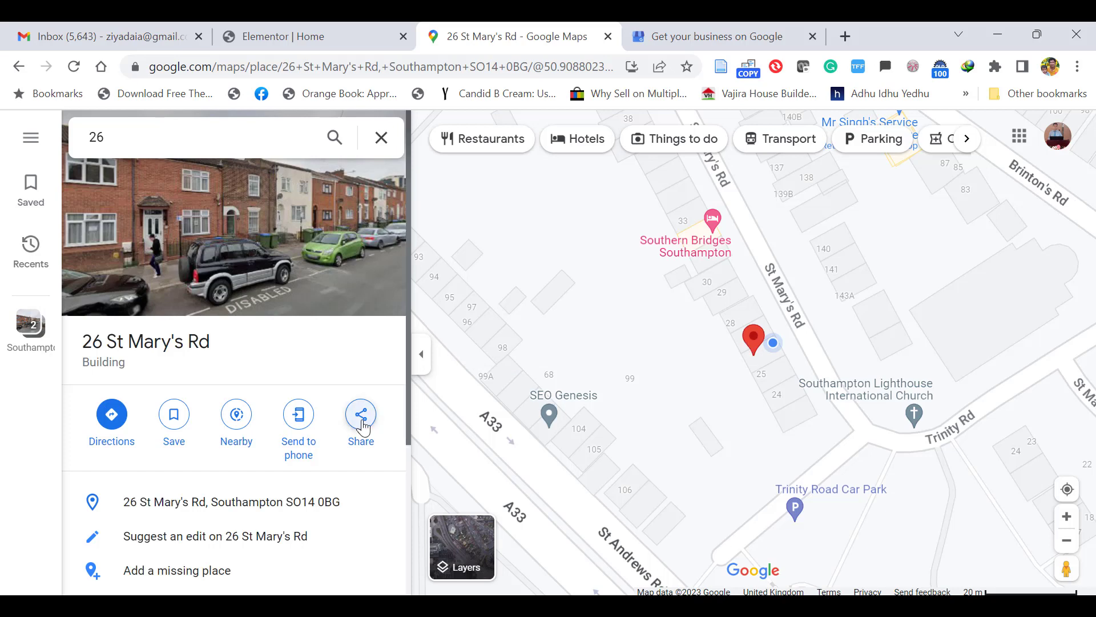
{"action": "left_click", "coordinate": [360, 414]}
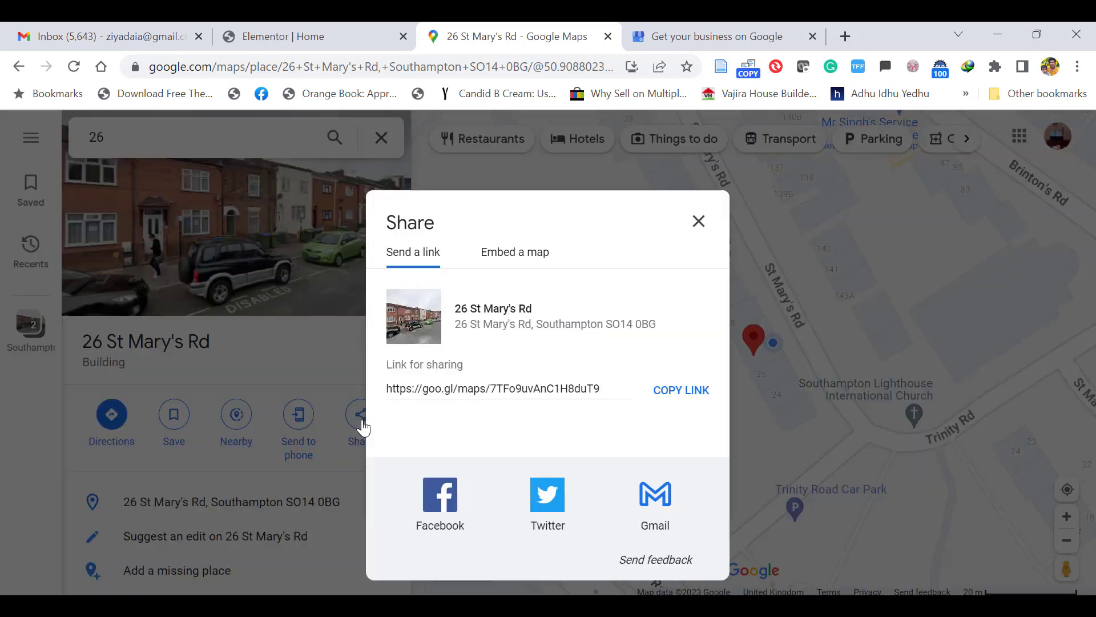
{"action": "mouse_move", "coordinate": [522, 394]}
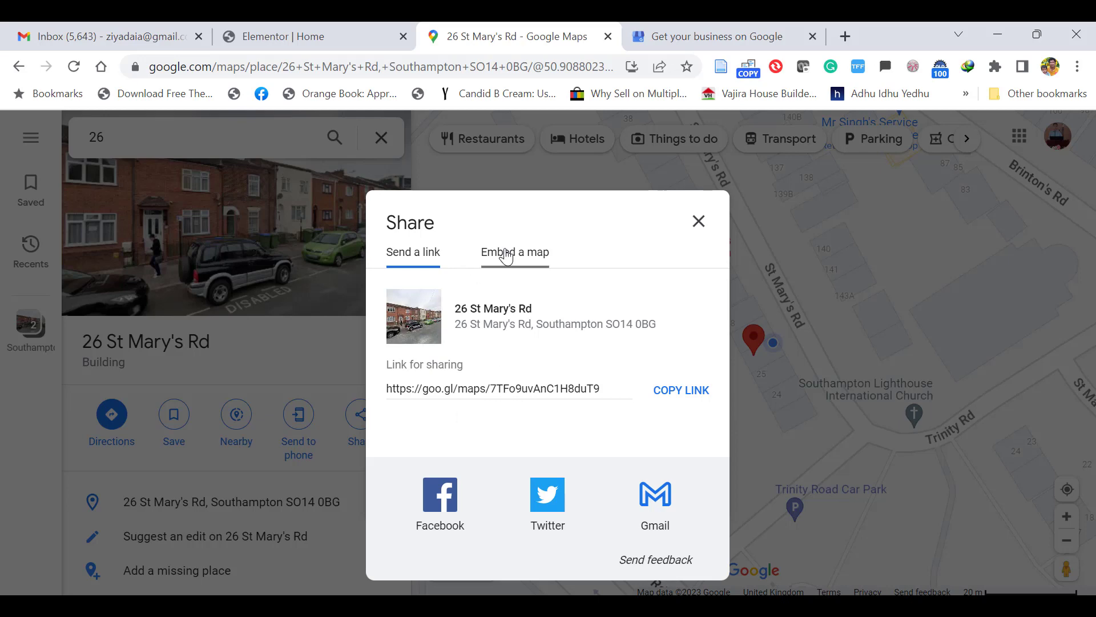
{"action": "left_click", "coordinate": [514, 252]}
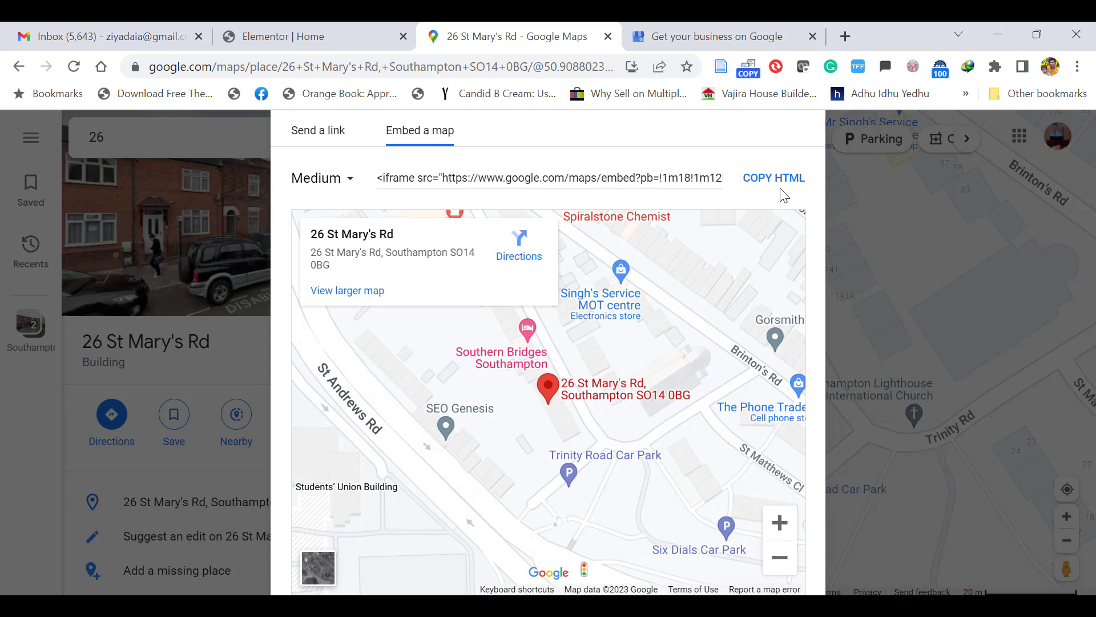
{"action": "left_click", "coordinate": [774, 178]}
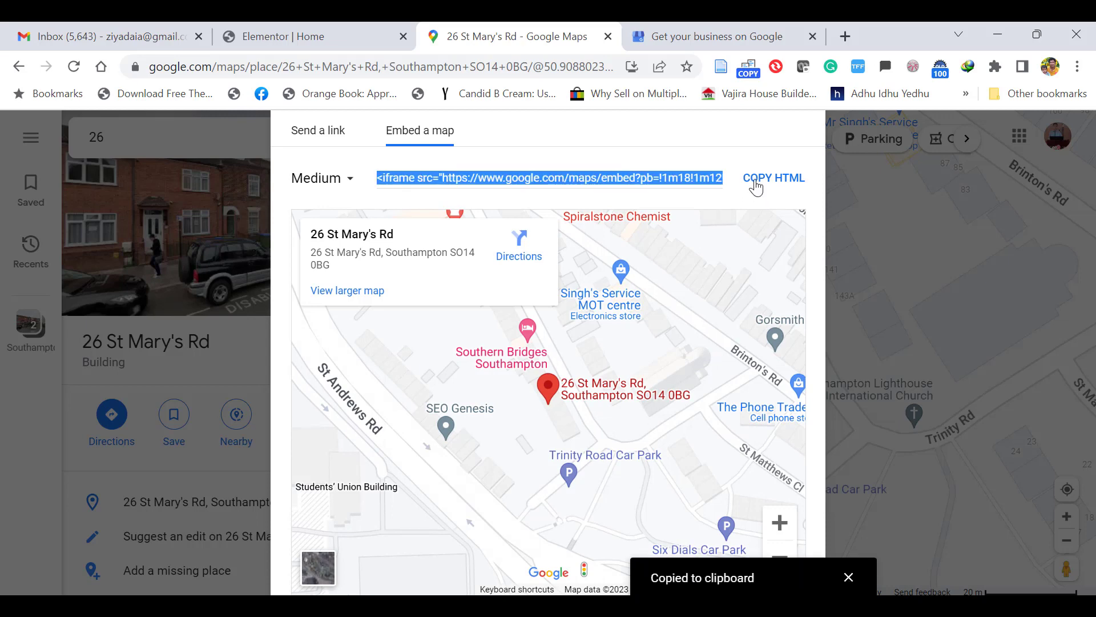
{"action": "left_click", "coordinate": [310, 36]}
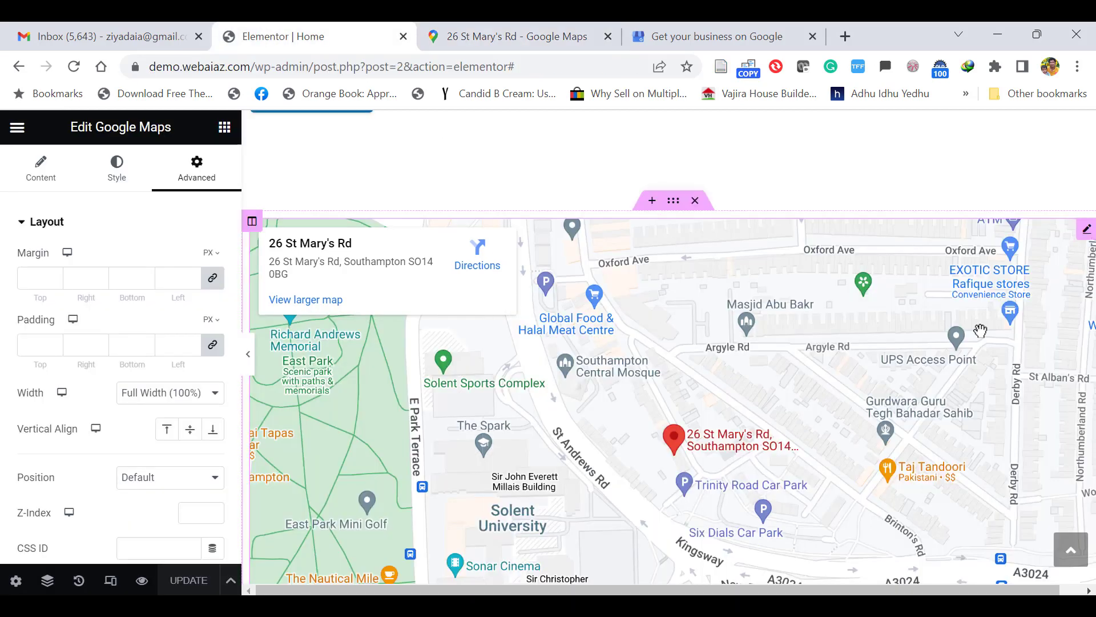
Step: Add a two-column section and place an HTML widget in its right column
{"action": "left_click", "coordinate": [650, 201]}
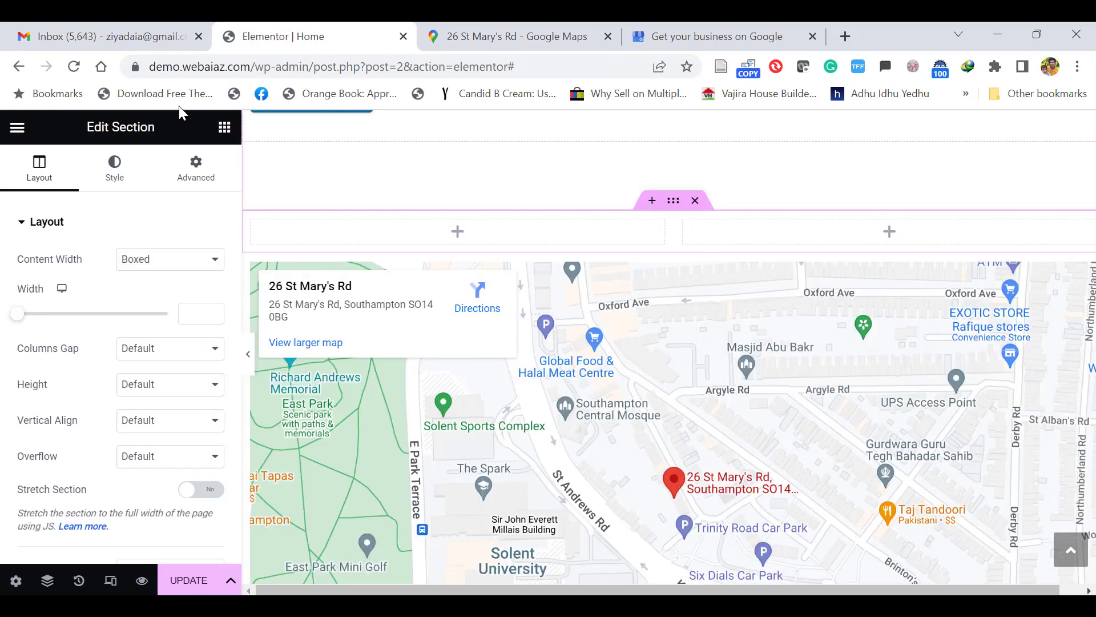
{"action": "left_click", "coordinate": [224, 127]}
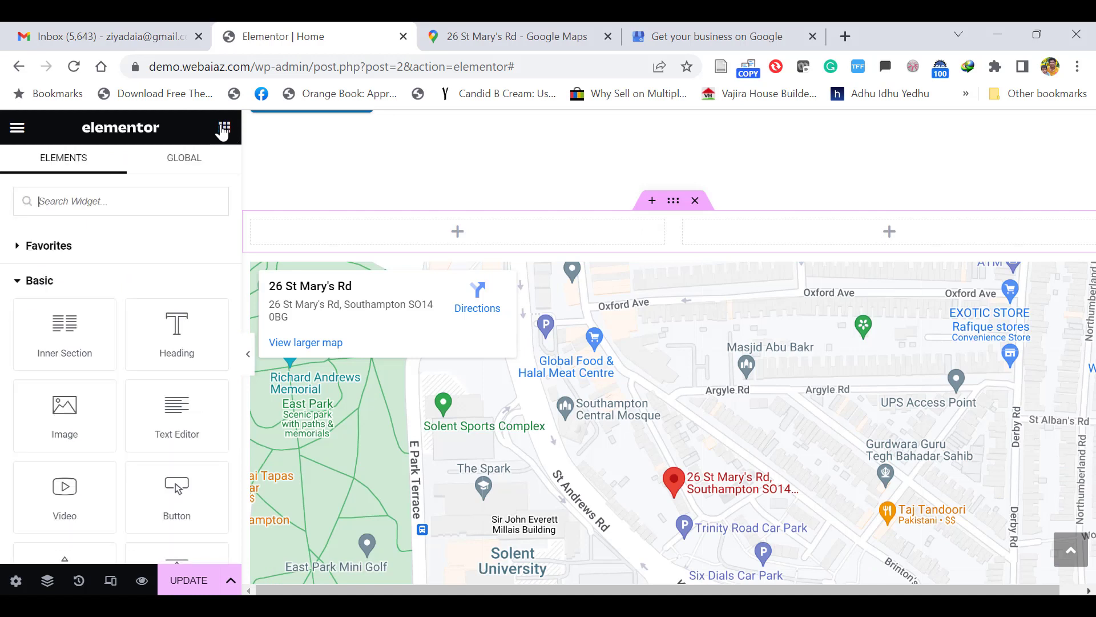
{"action": "type", "text": "html"}
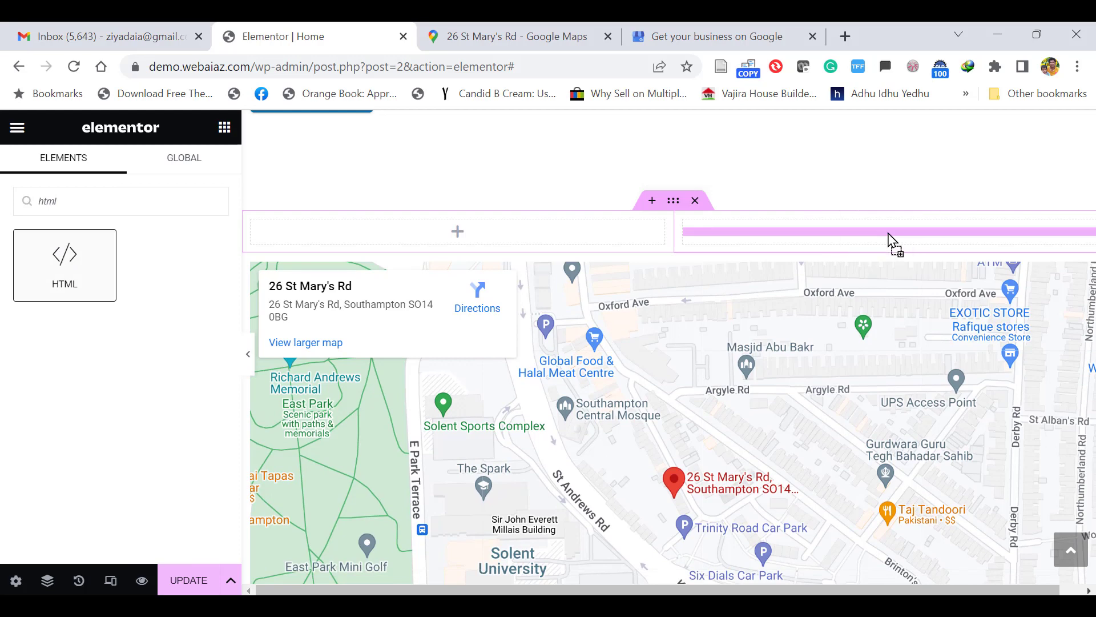
{"action": "left_click", "coordinate": [888, 231]}
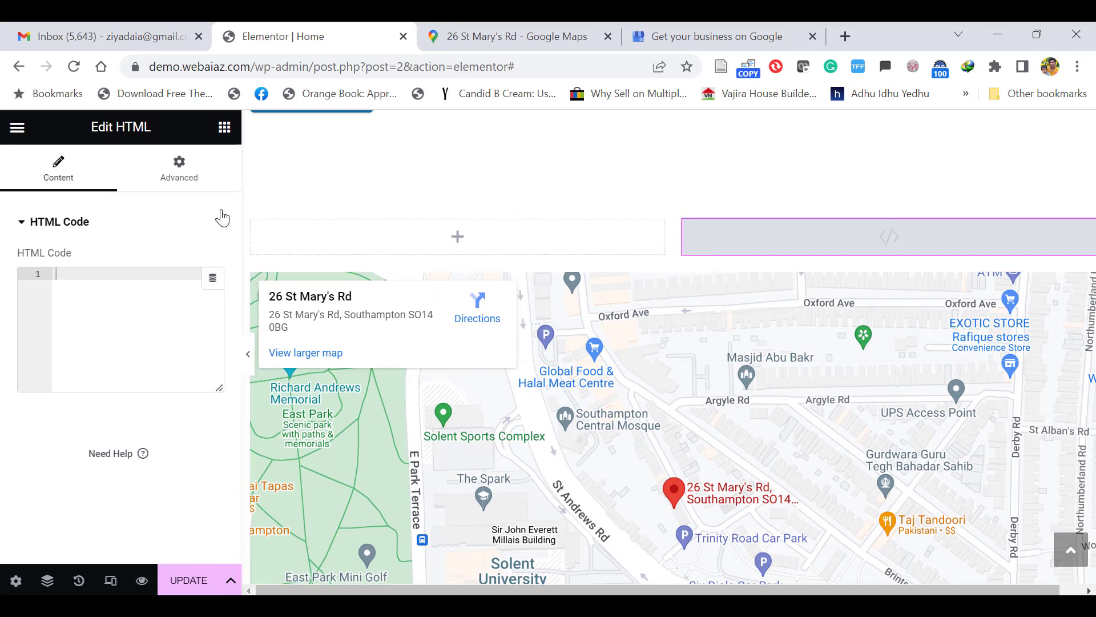
Step: Paste the copied Google Maps iframe code into the HTML widget
{"action": "left_click", "coordinate": [514, 37]}
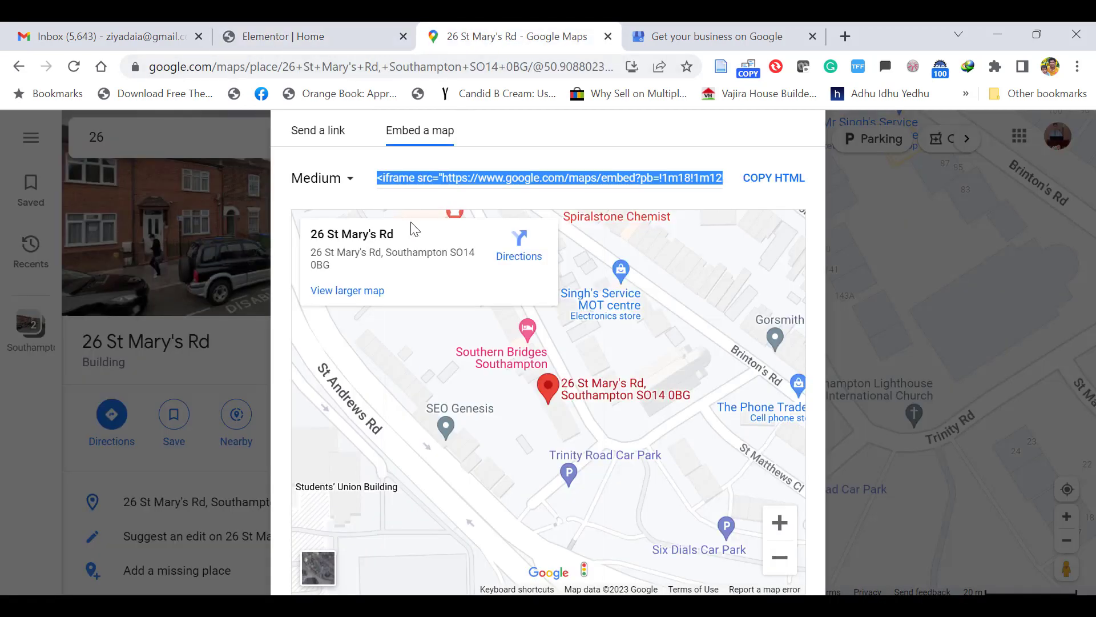
{"action": "left_click", "coordinate": [307, 36]}
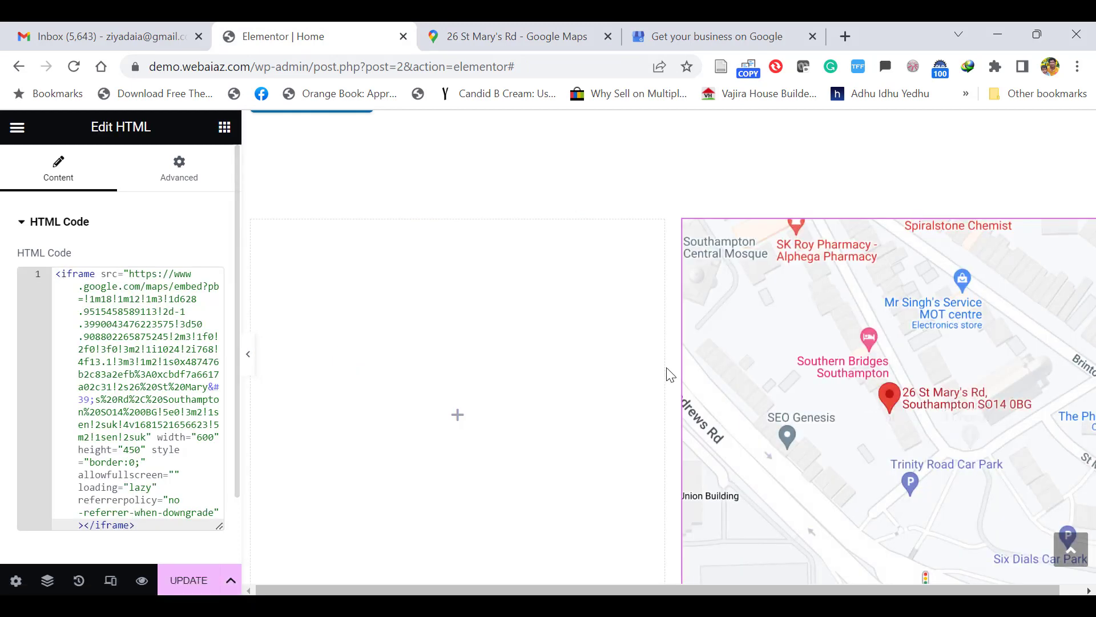
{"action": "left_click", "coordinate": [890, 398]}
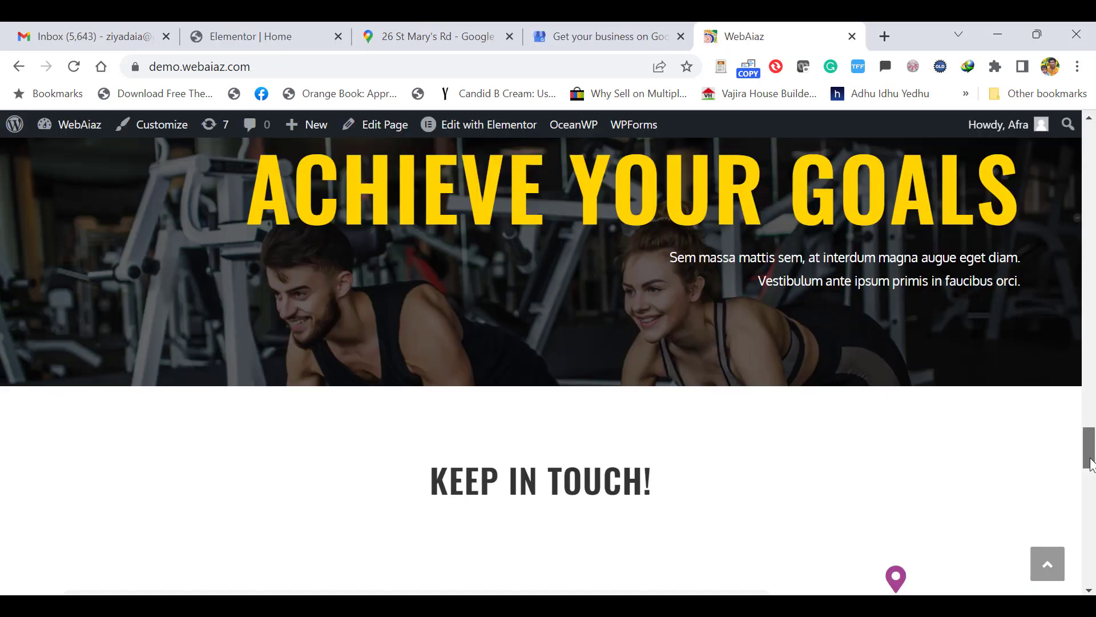
{"action": "scroll", "scroll_direction": "down", "scroll_amount": 3}
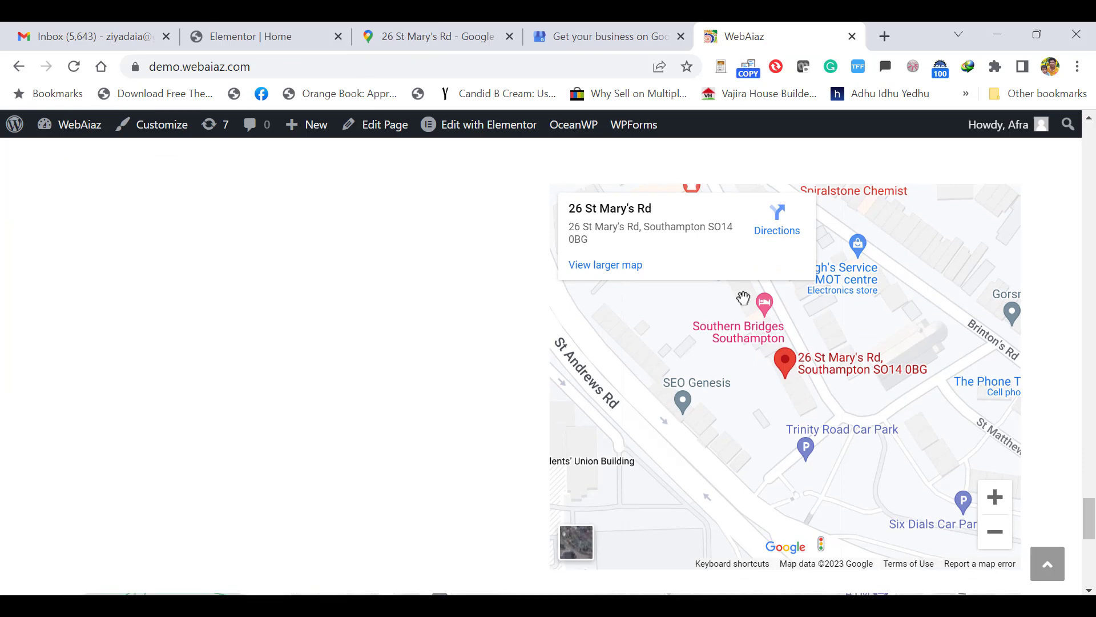
{"action": "mouse_move", "coordinate": [719, 302]}
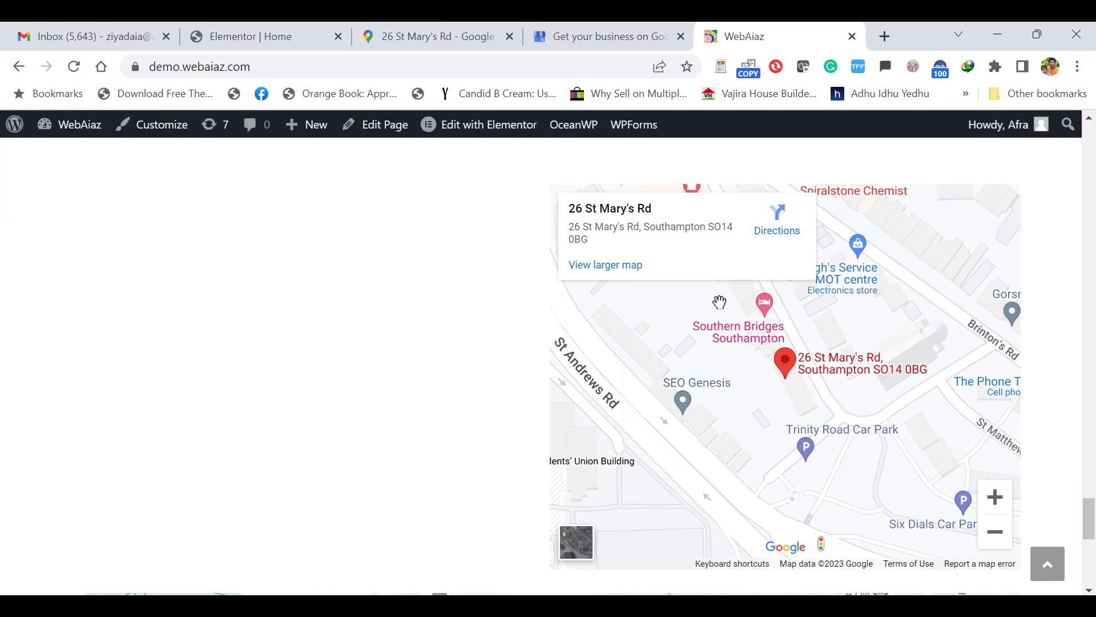
{"action": "mouse_move", "coordinate": [613, 232]}
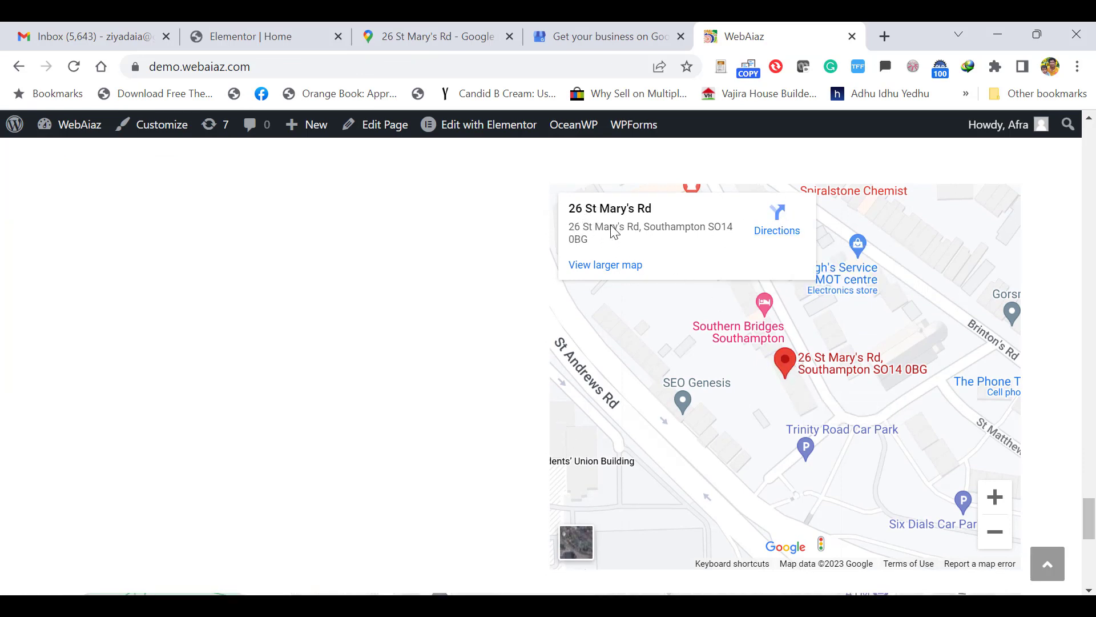
{"action": "mouse_move", "coordinate": [250, 221]}
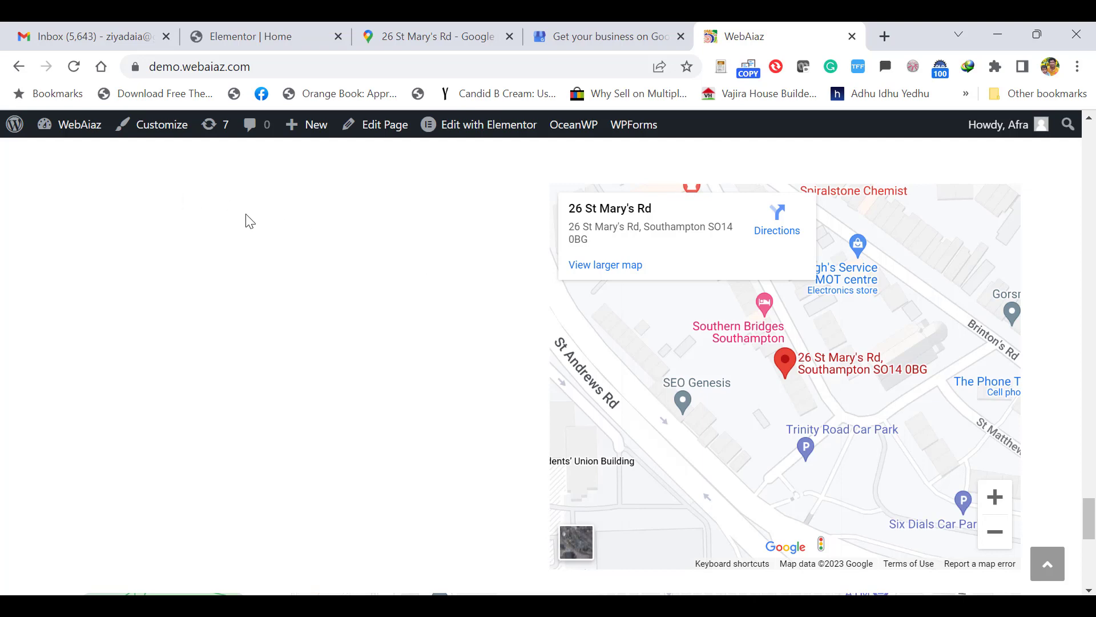